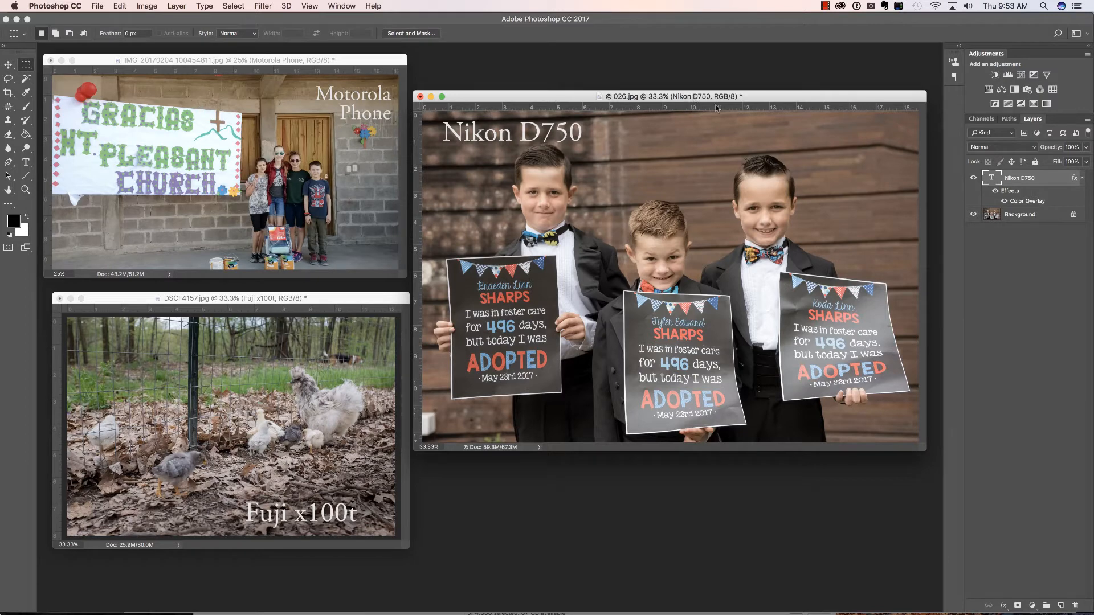
pyautogui.moveTo(609, 82)
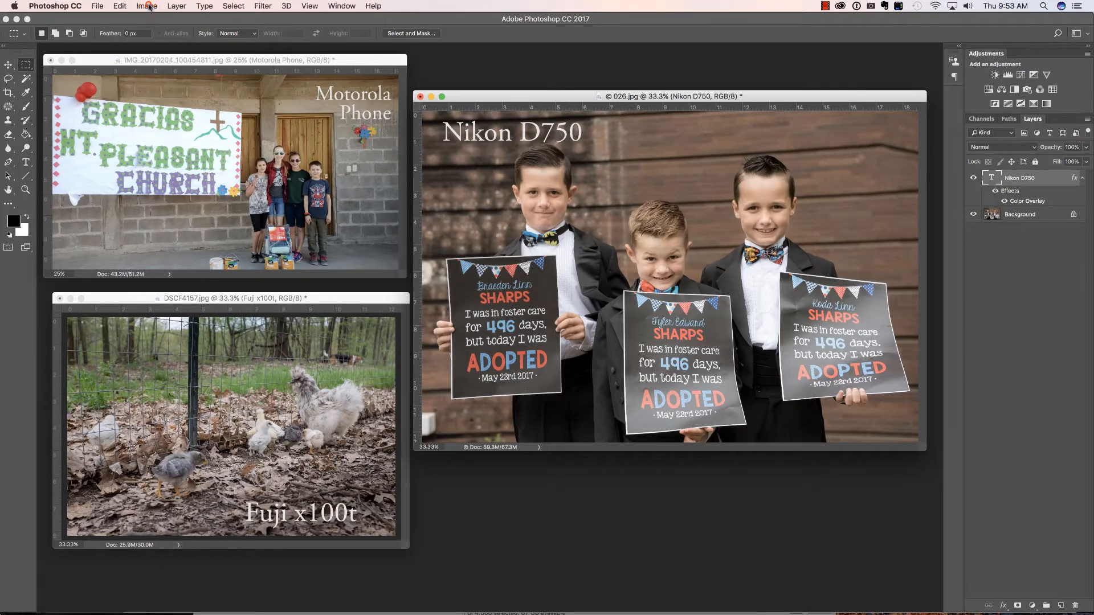
# View the Nikon D750 photo's Image Size in inches: 18.58 by 12.403 at 300 ppi.
pyautogui.click(146, 6)
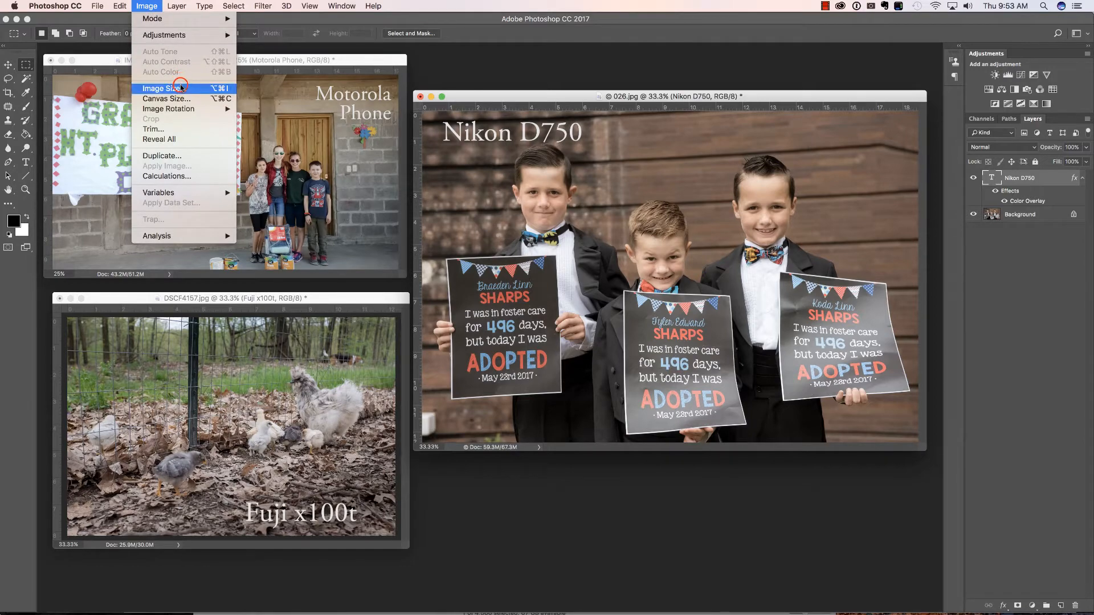
pyautogui.click(160, 87)
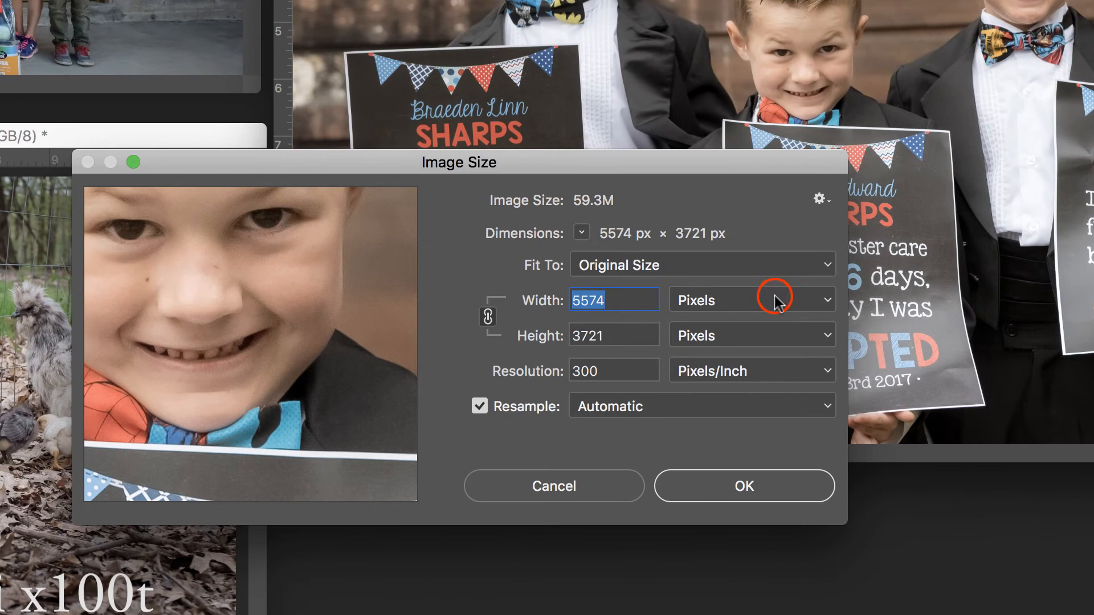
pyautogui.click(828, 300)
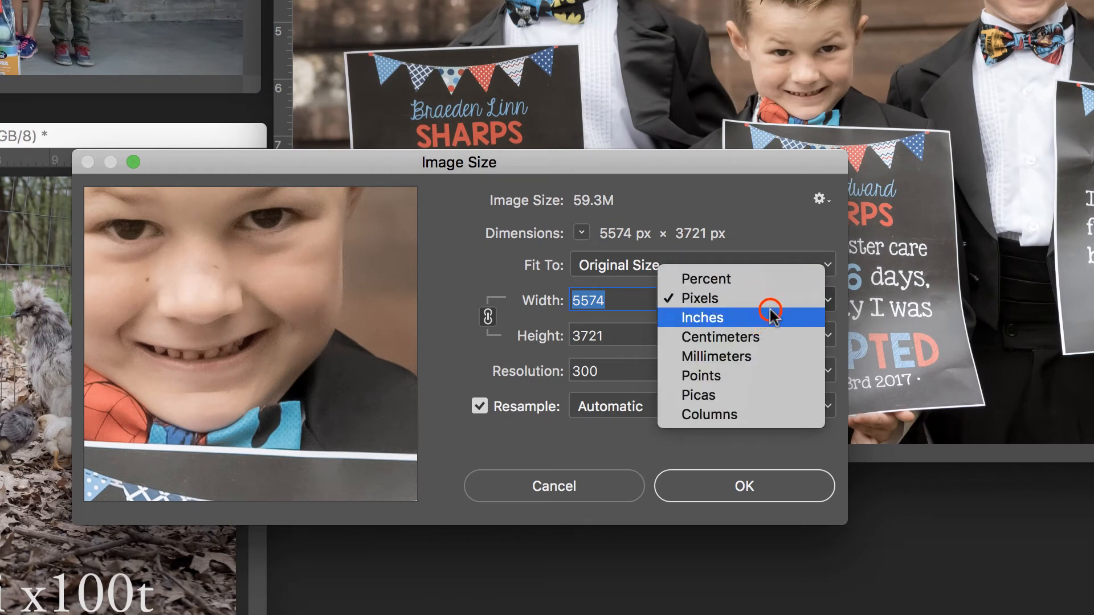
pyautogui.click(704, 318)
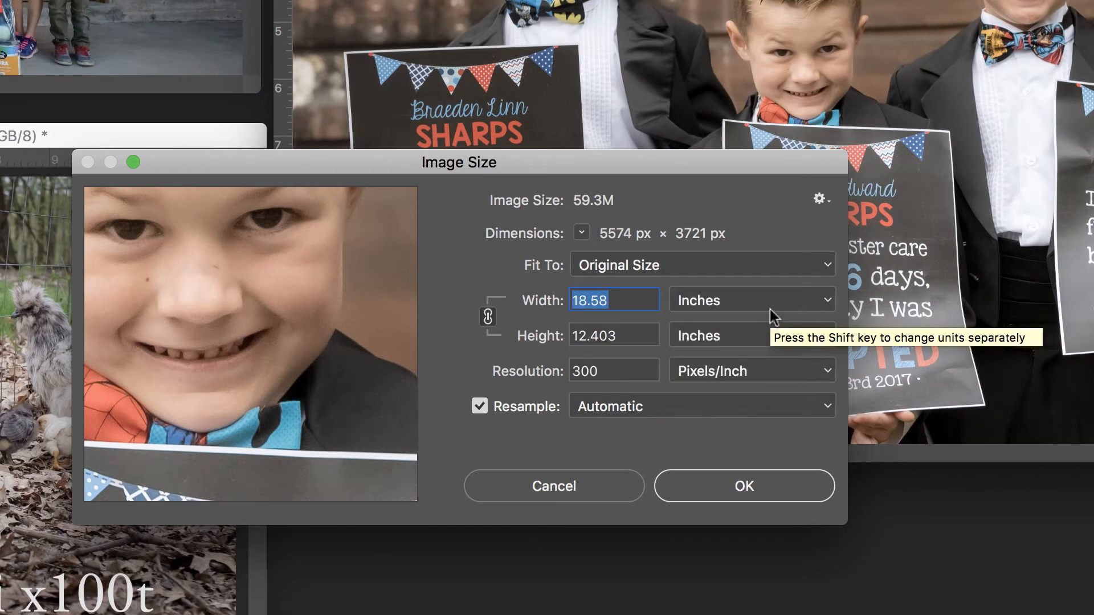
pyautogui.moveTo(769, 413)
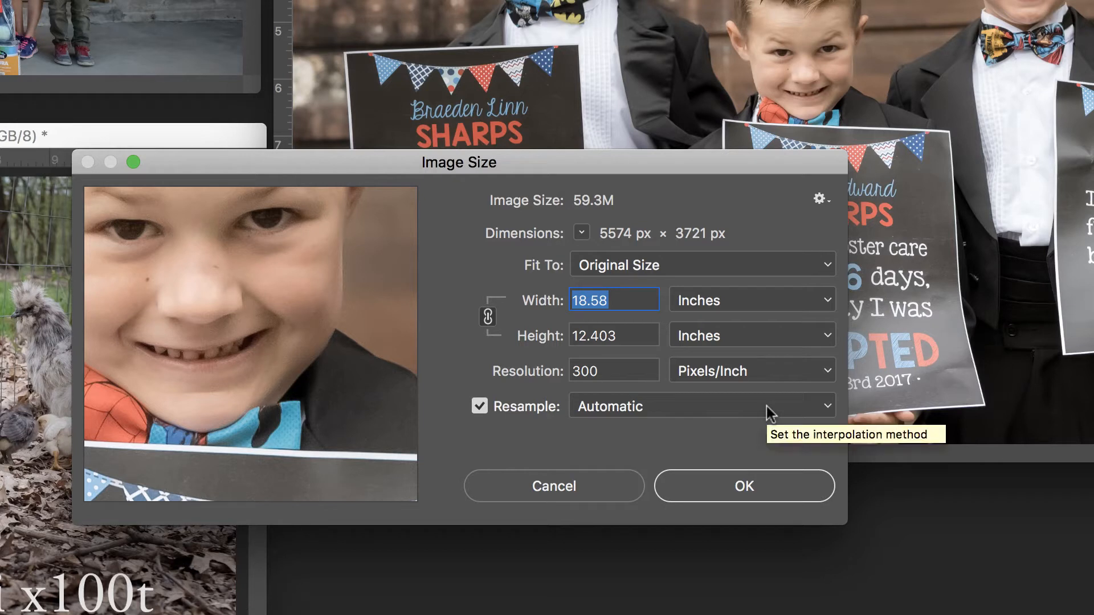
pyautogui.moveTo(763, 426)
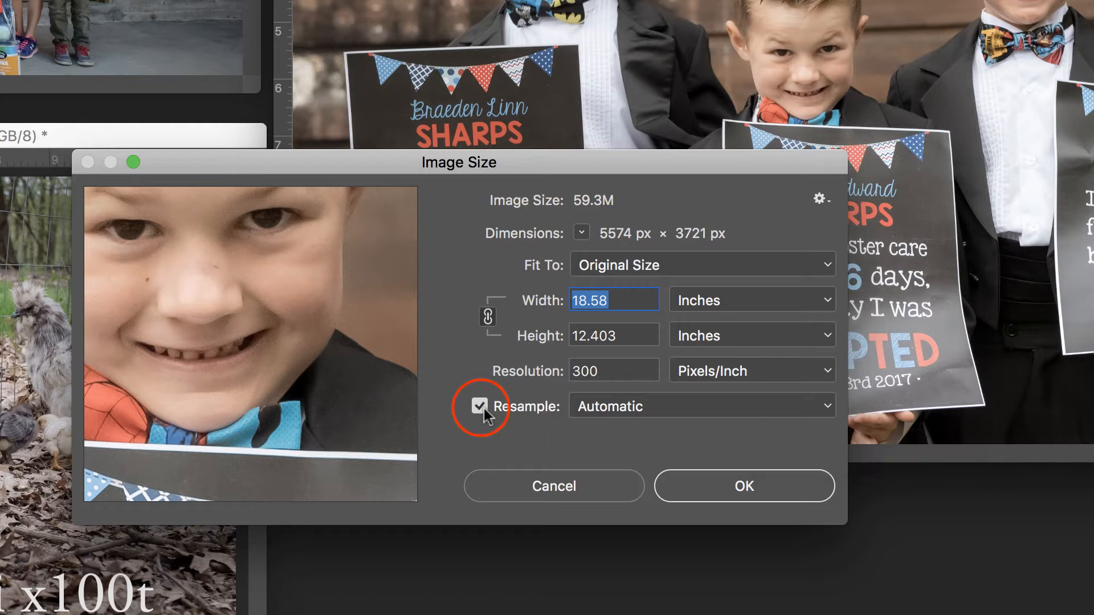
# With Resample off, set width 24 inches, giving 16.022 inches tall at 232.25 ppi.
pyautogui.click(480, 406)
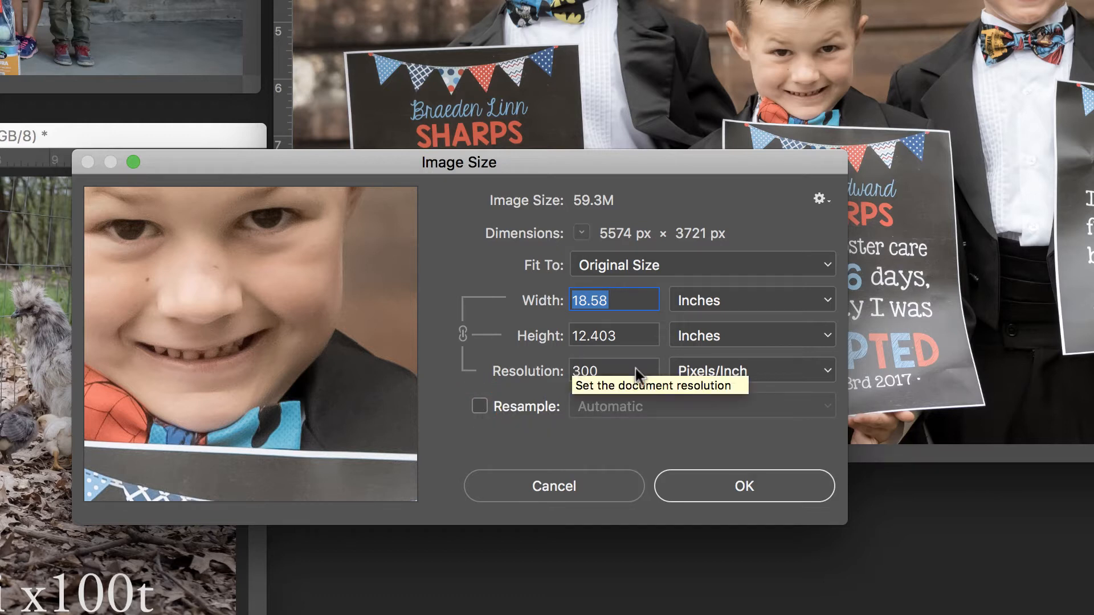
pyautogui.moveTo(663, 365)
pyautogui.write('36')
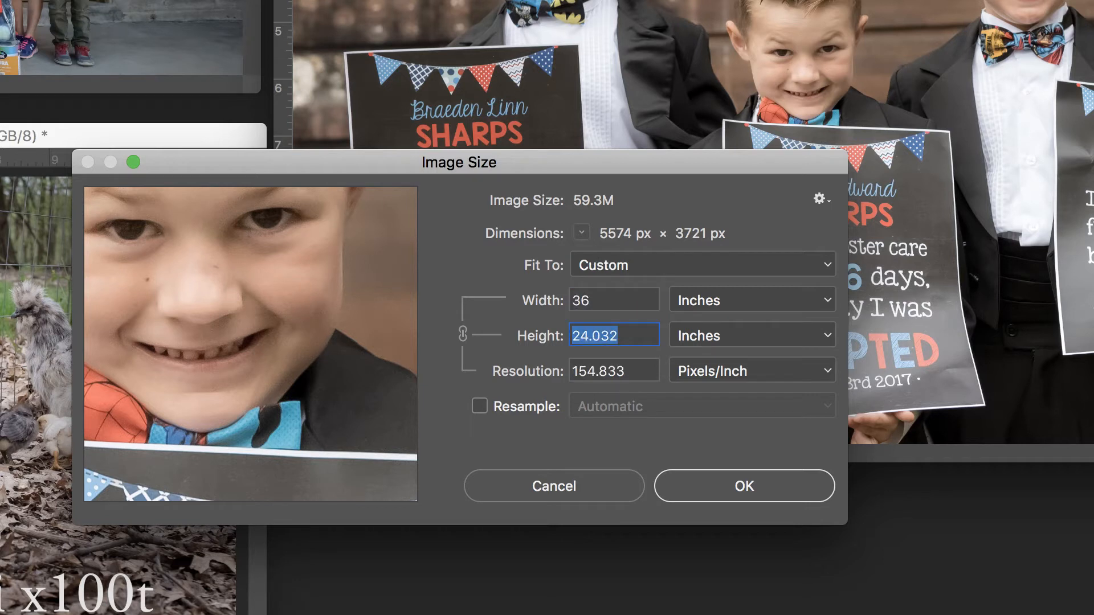
pyautogui.moveTo(661, 369)
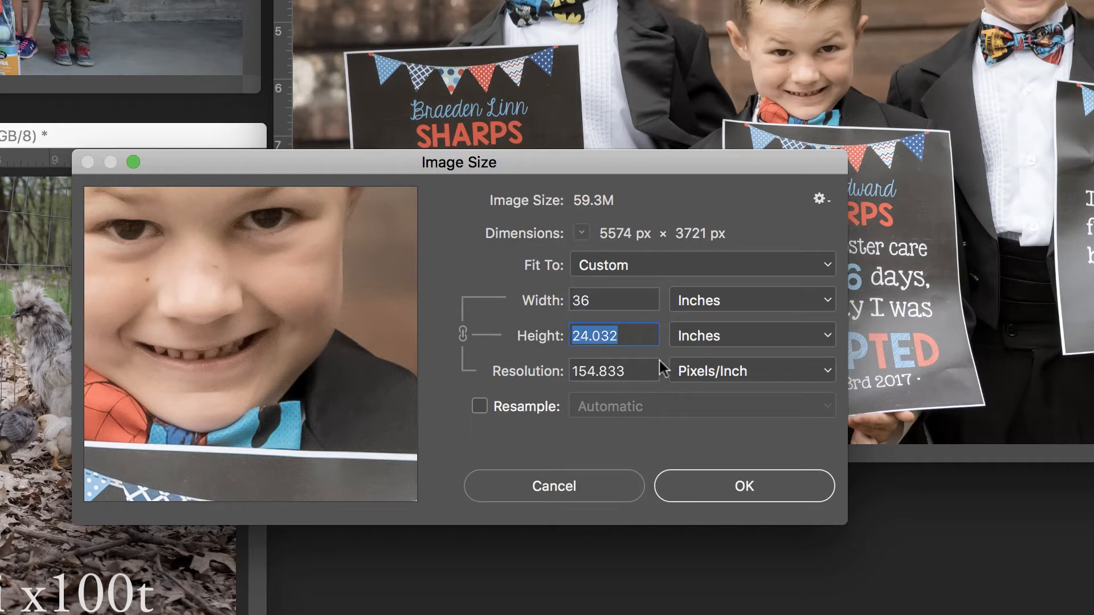
pyautogui.moveTo(660, 375)
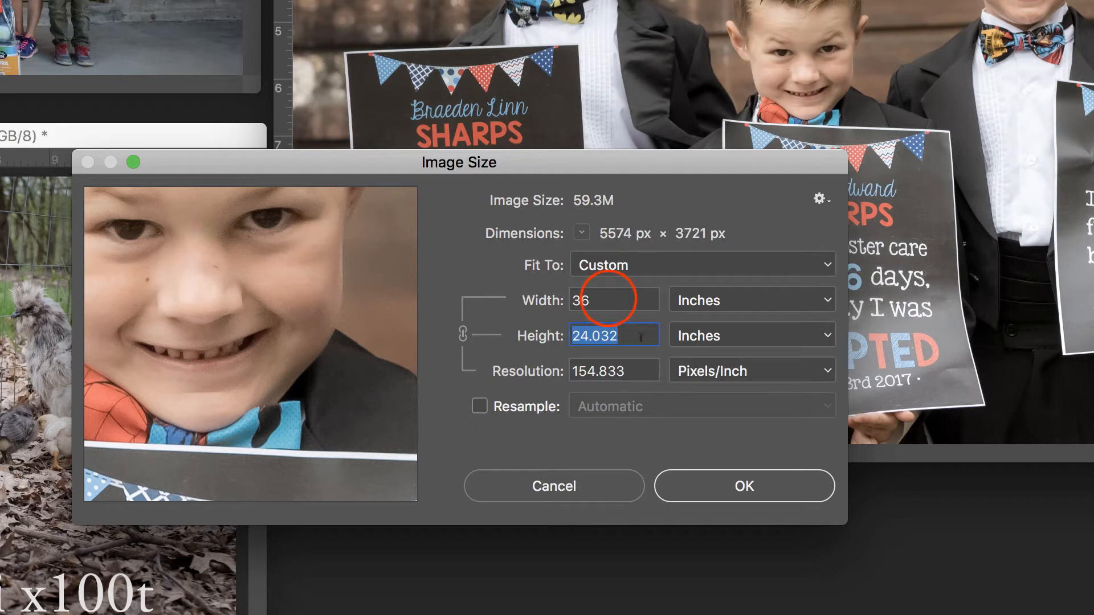
pyautogui.click(613, 300)
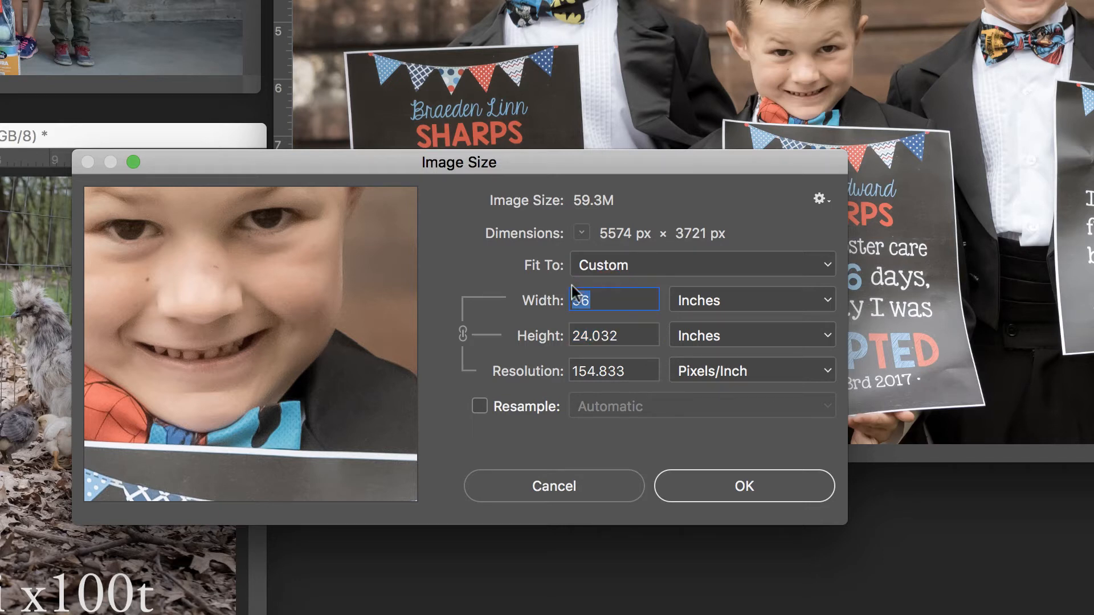
pyautogui.write('24')
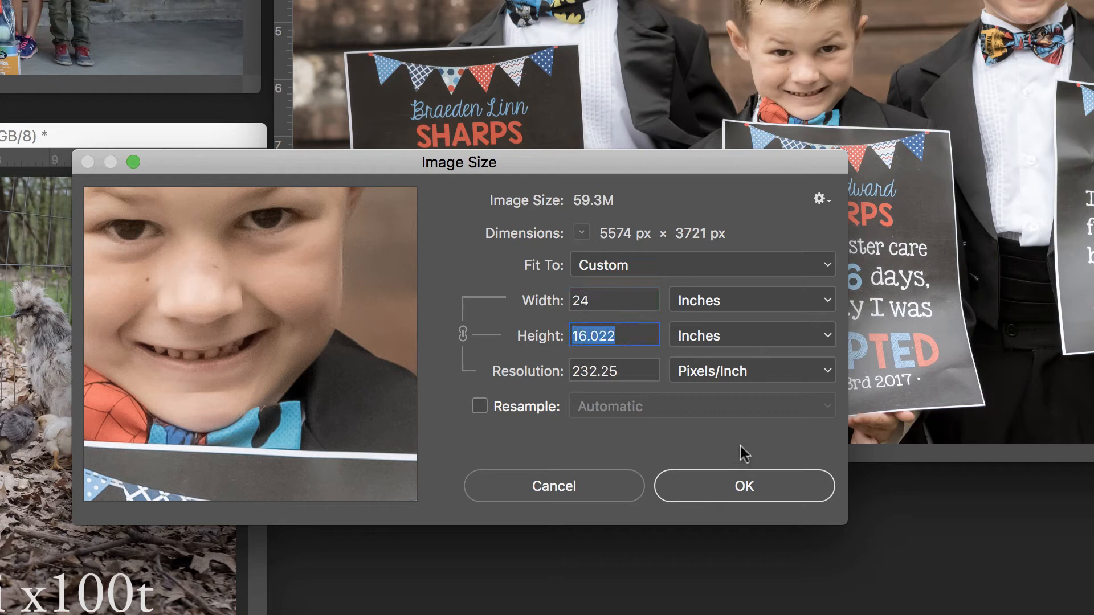
pyautogui.moveTo(743, 453)
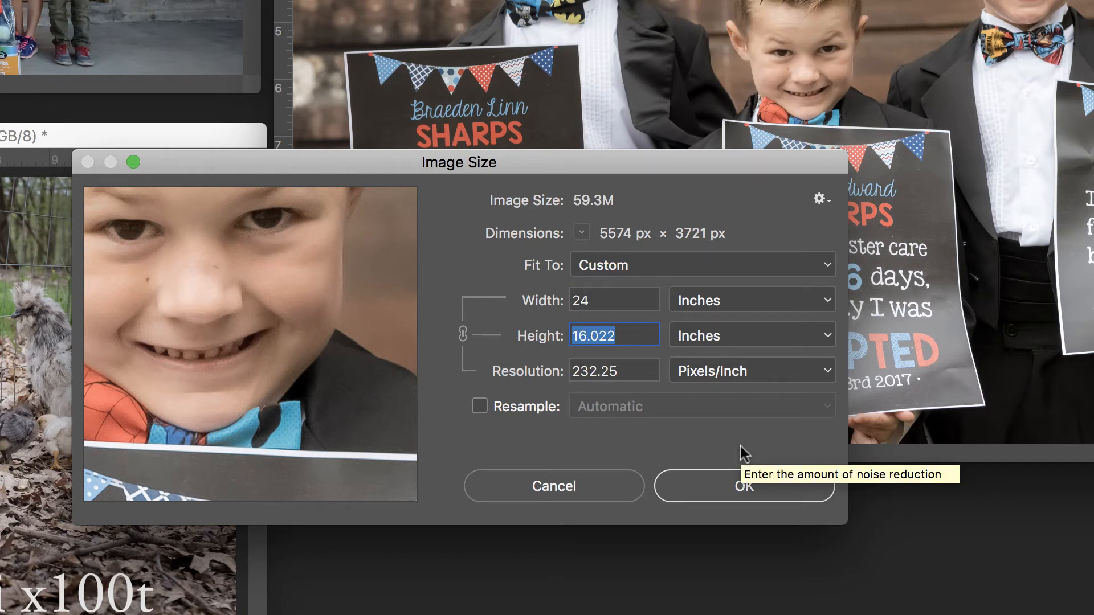
pyautogui.moveTo(746, 447)
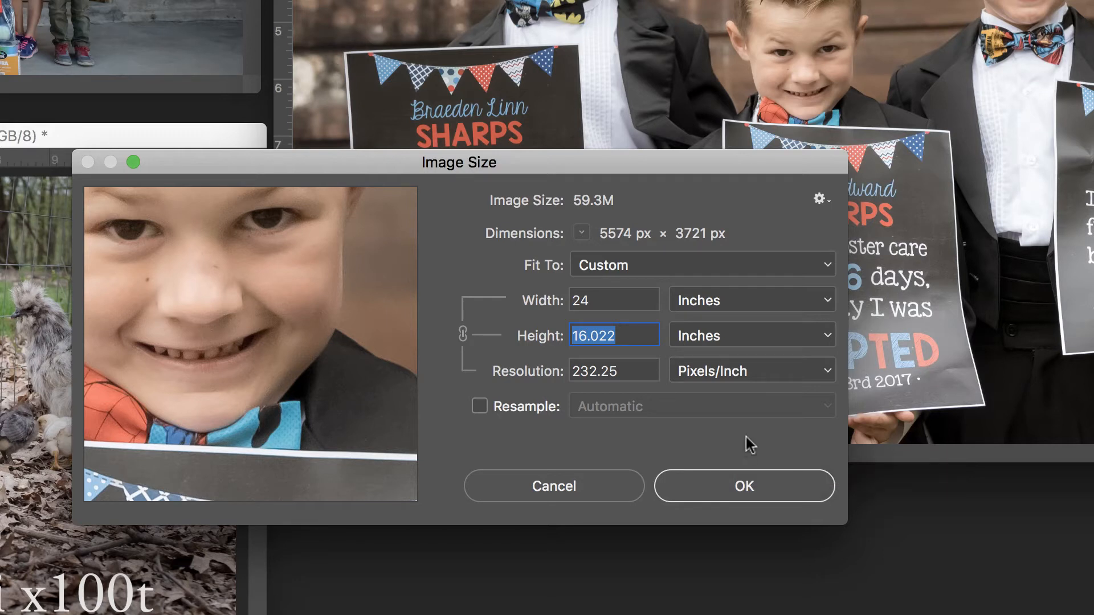
pyautogui.moveTo(641, 355)
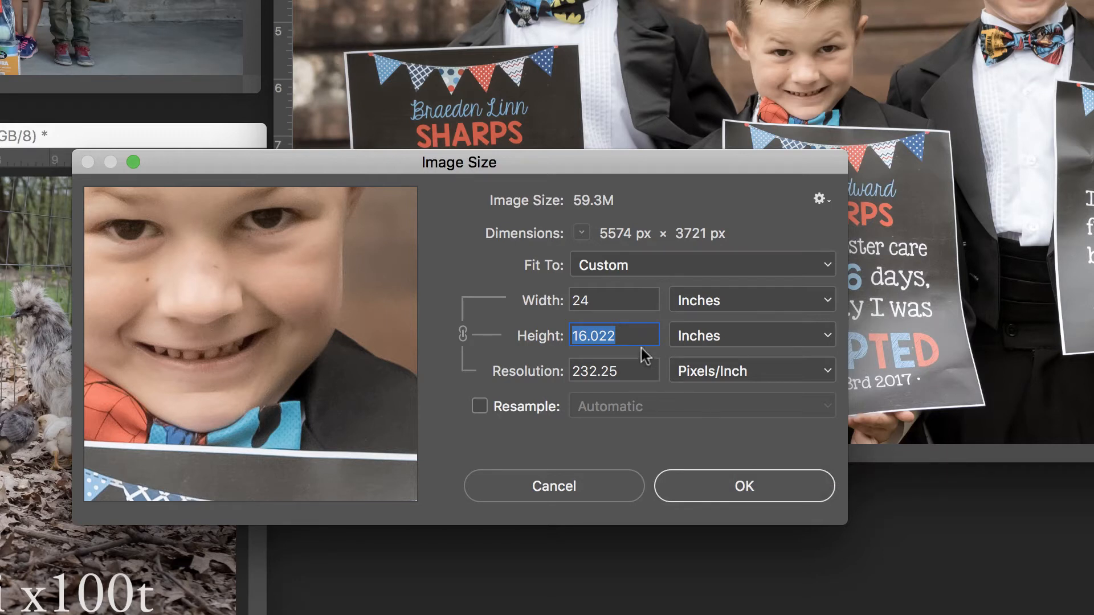
pyautogui.moveTo(638, 362)
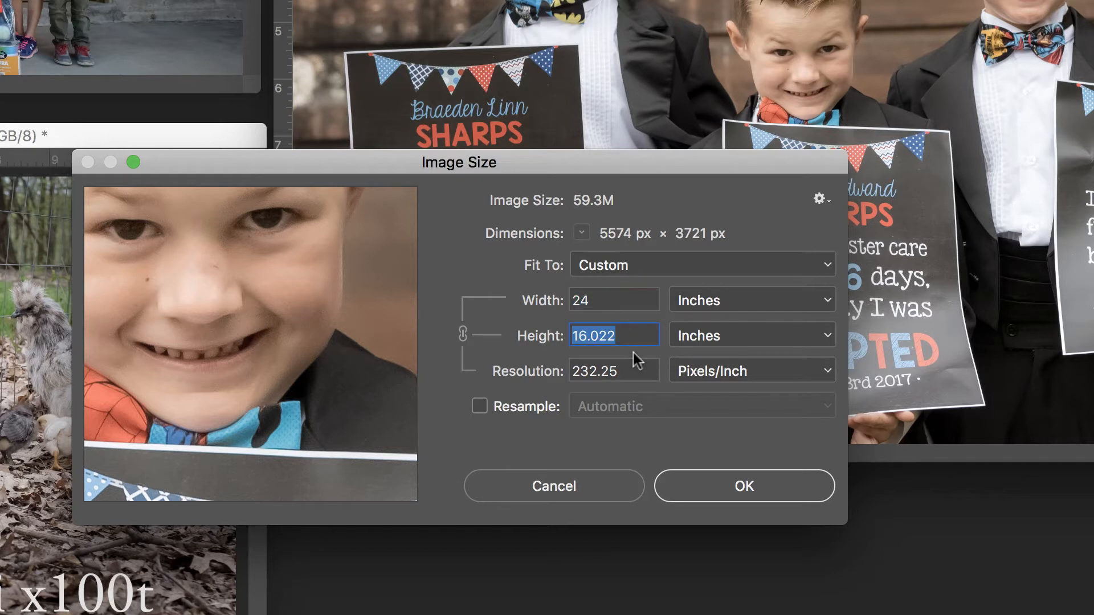
# Resample with Bicubic Smoother to 36 inches wide, enlarging to 8361 by 5582 pixels.
pyautogui.click(478, 405)
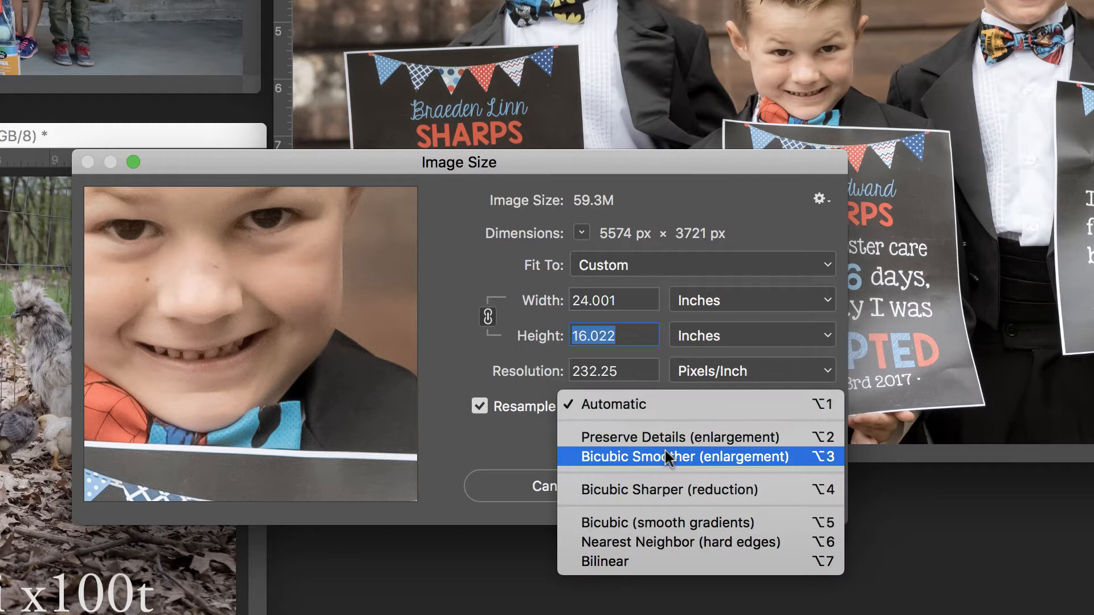
pyautogui.moveTo(677, 463)
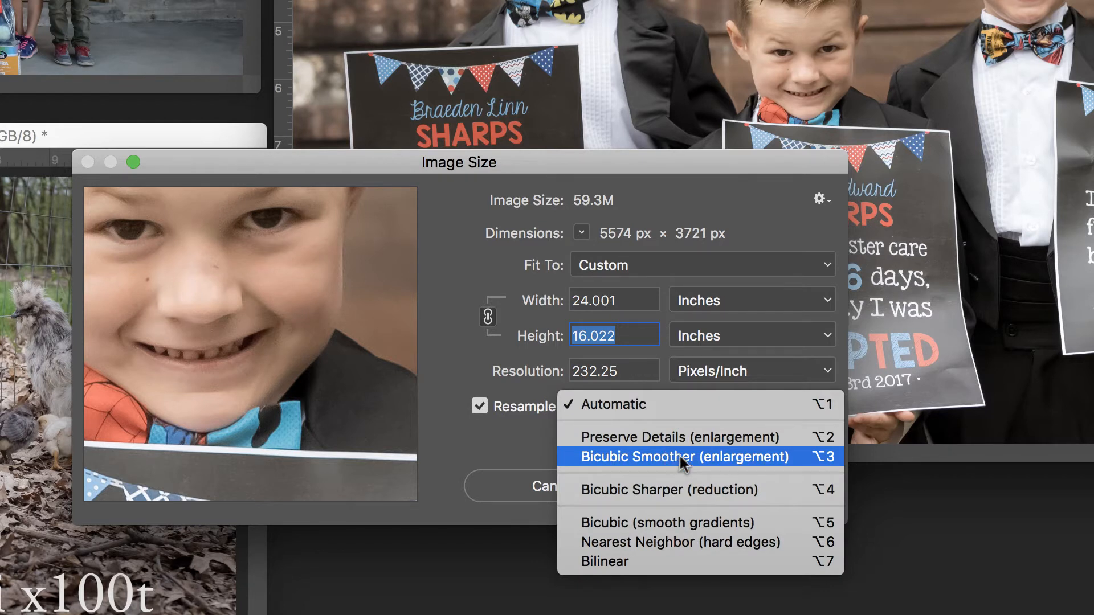
pyautogui.click(682, 457)
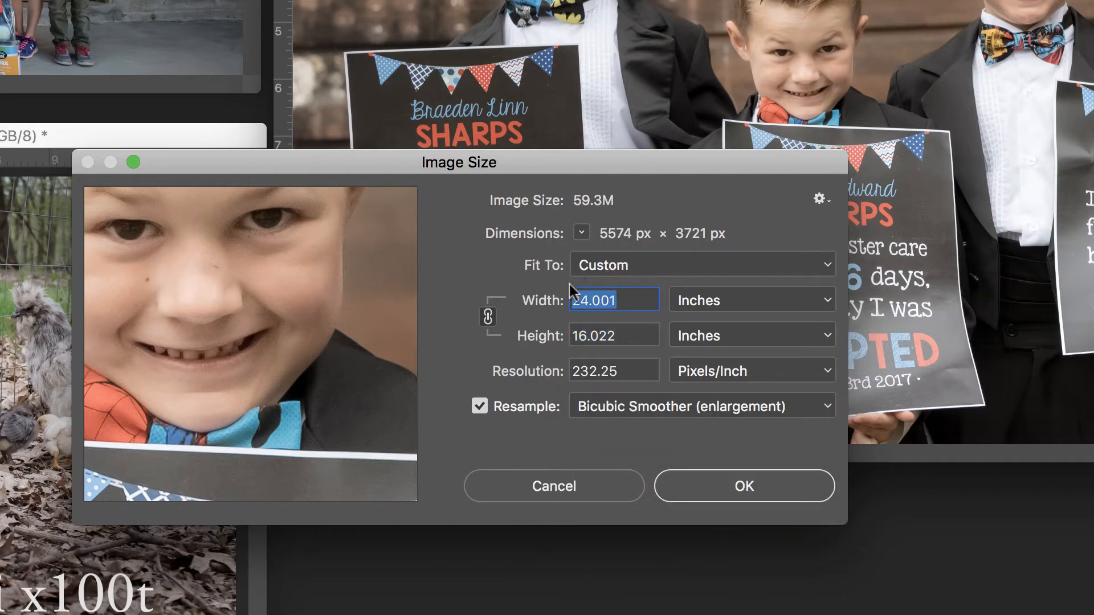
pyautogui.write('36')
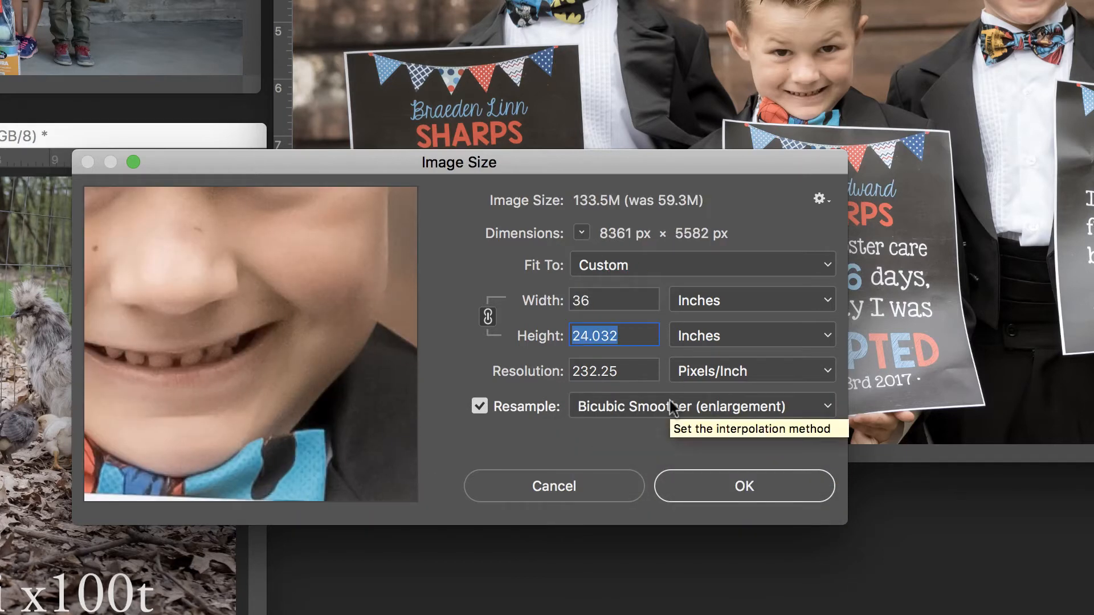
pyautogui.moveTo(614, 370)
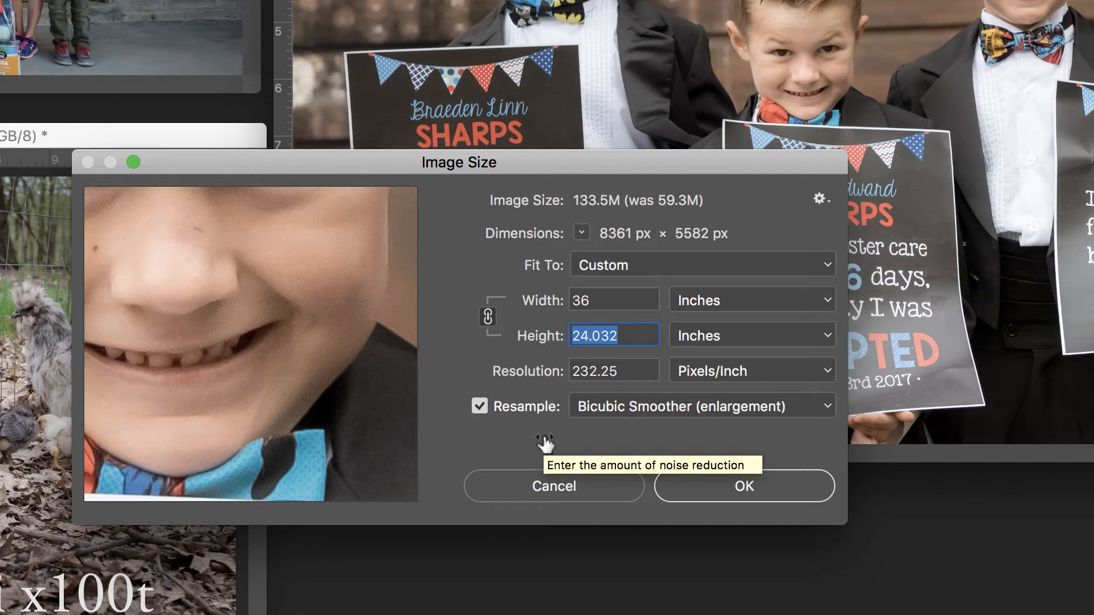
pyautogui.moveTo(546, 441)
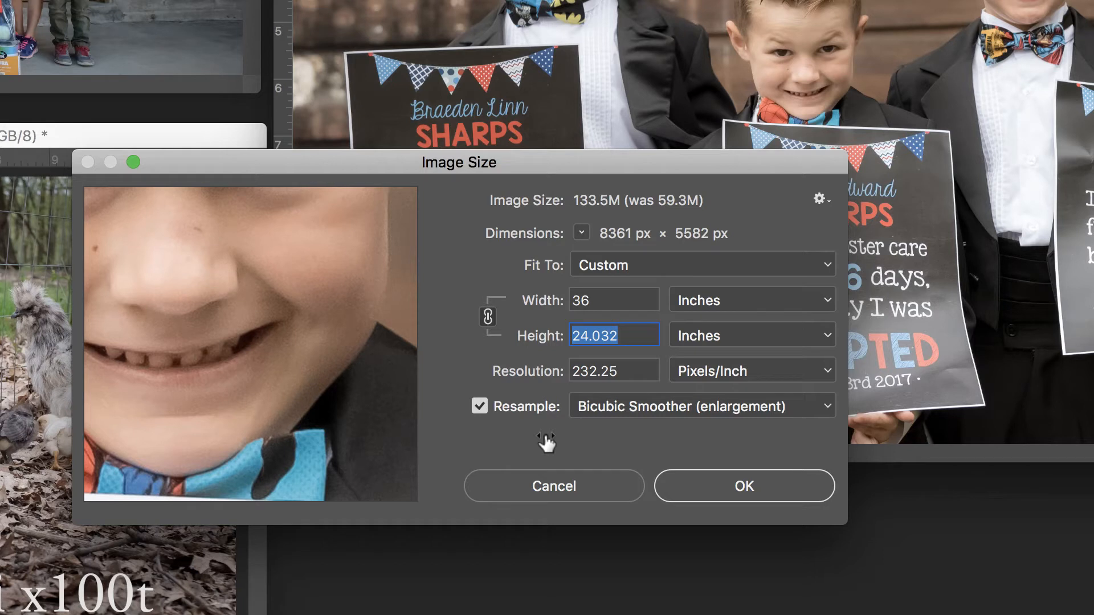
pyautogui.moveTo(565, 437)
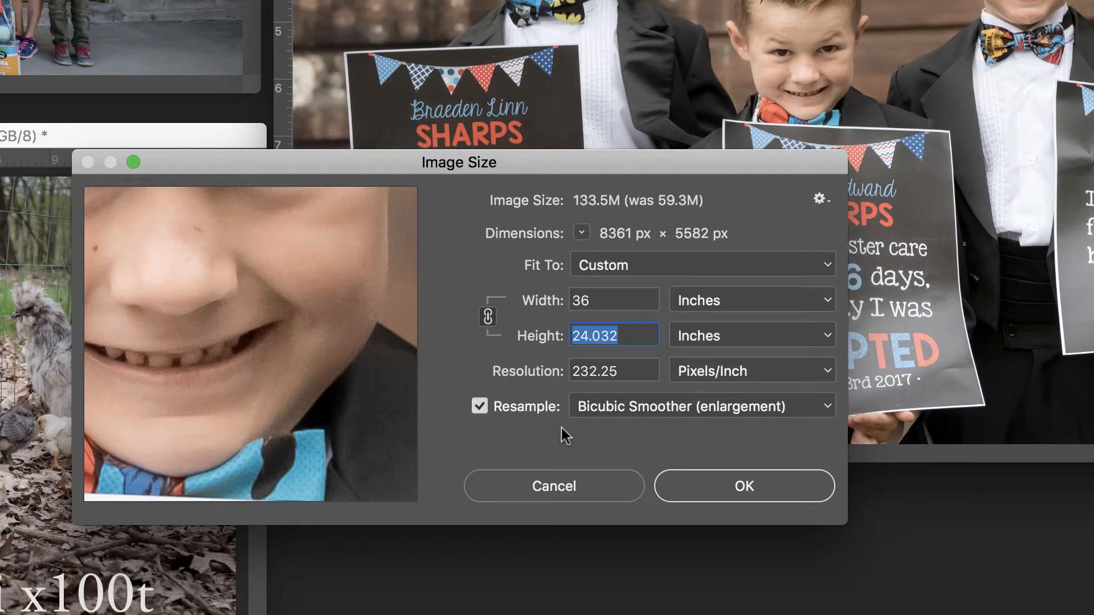
pyautogui.moveTo(566, 433)
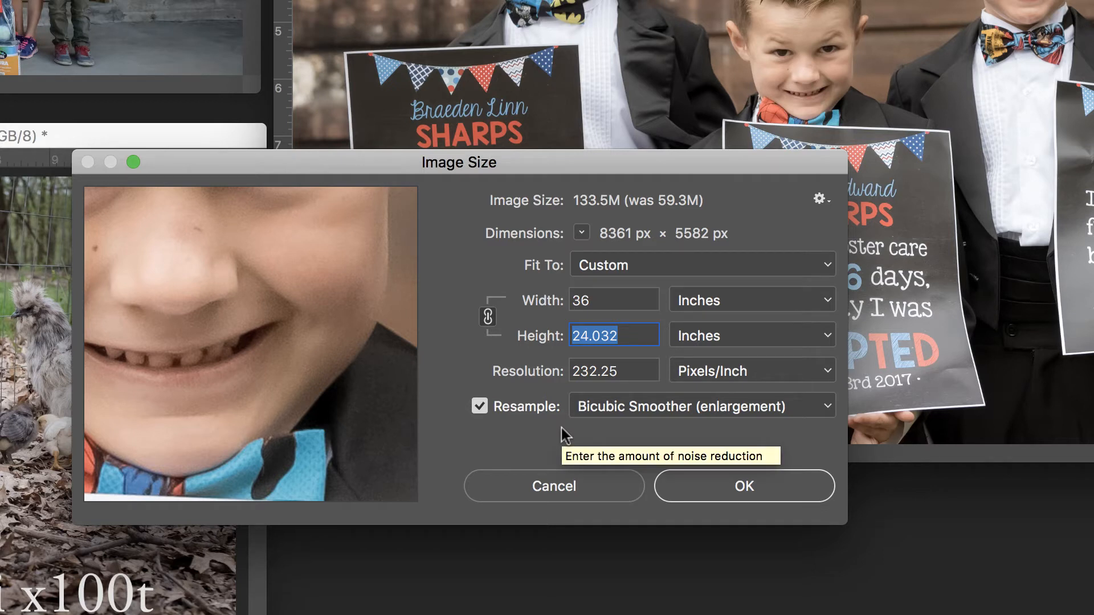
pyautogui.moveTo(565, 436)
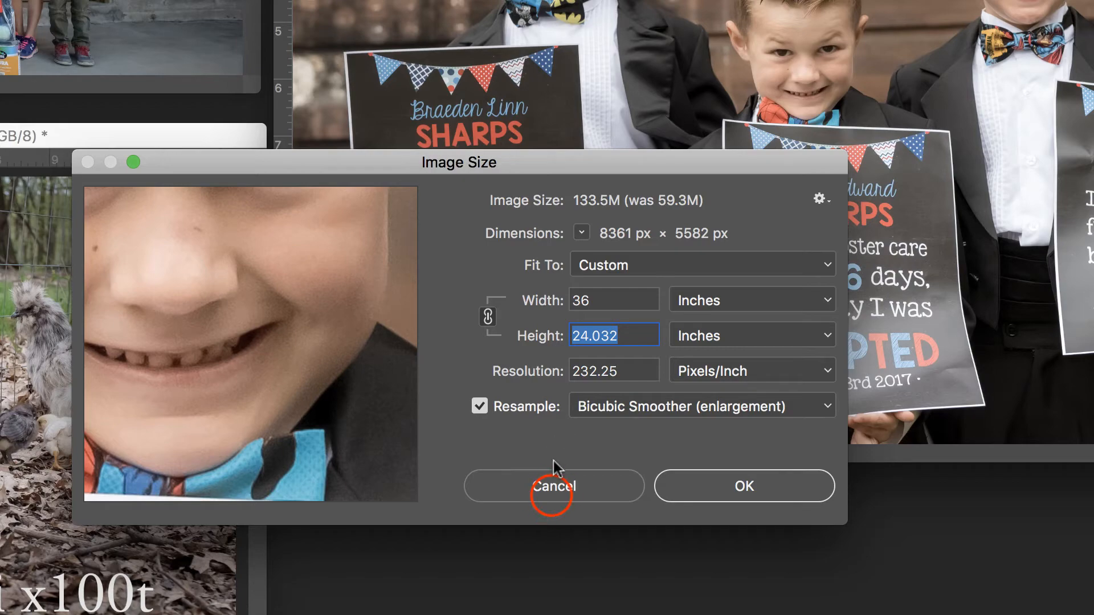
# Cancel the Nikon resize and head to the Motorola photo's Image Size settings.
pyautogui.click(552, 487)
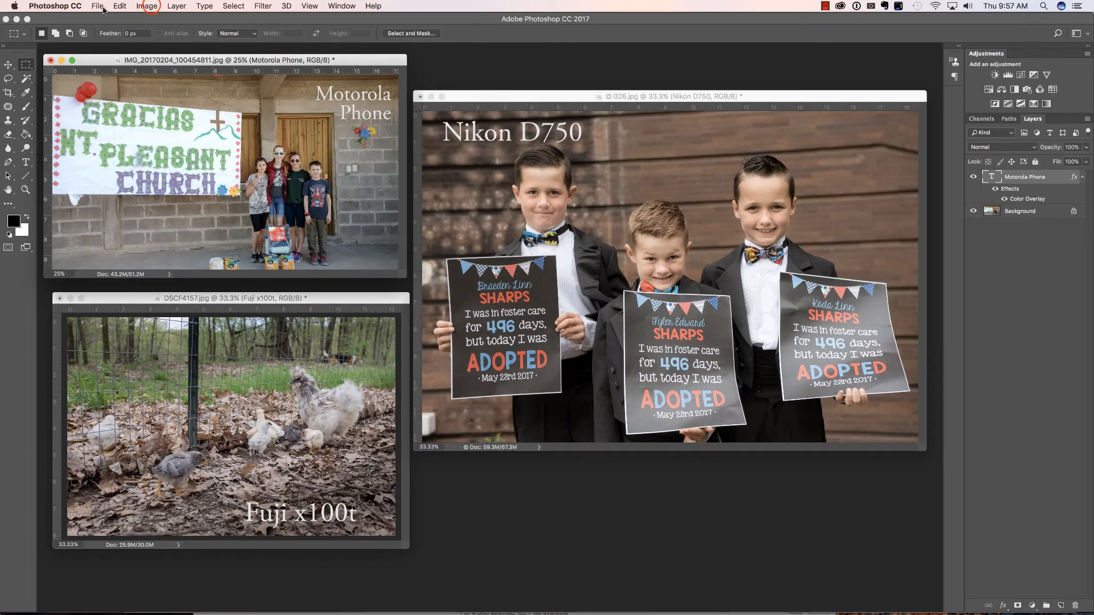
pyautogui.click(147, 6)
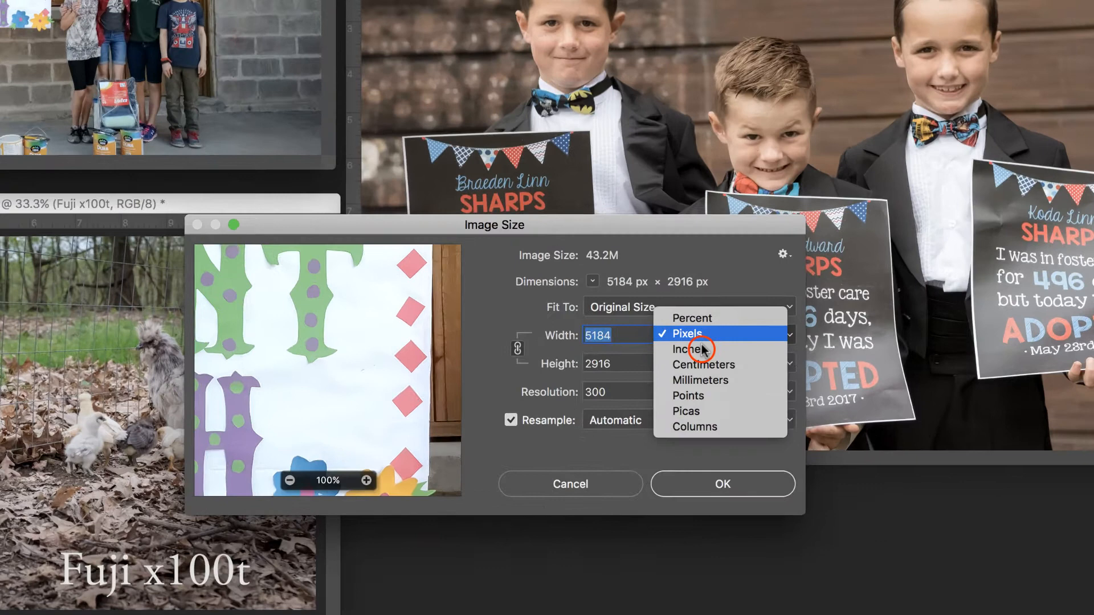
# Show the Motorola photo as 17.28 by 9.72 inches at 300 ppi and turn Resample off.
pyautogui.click(691, 348)
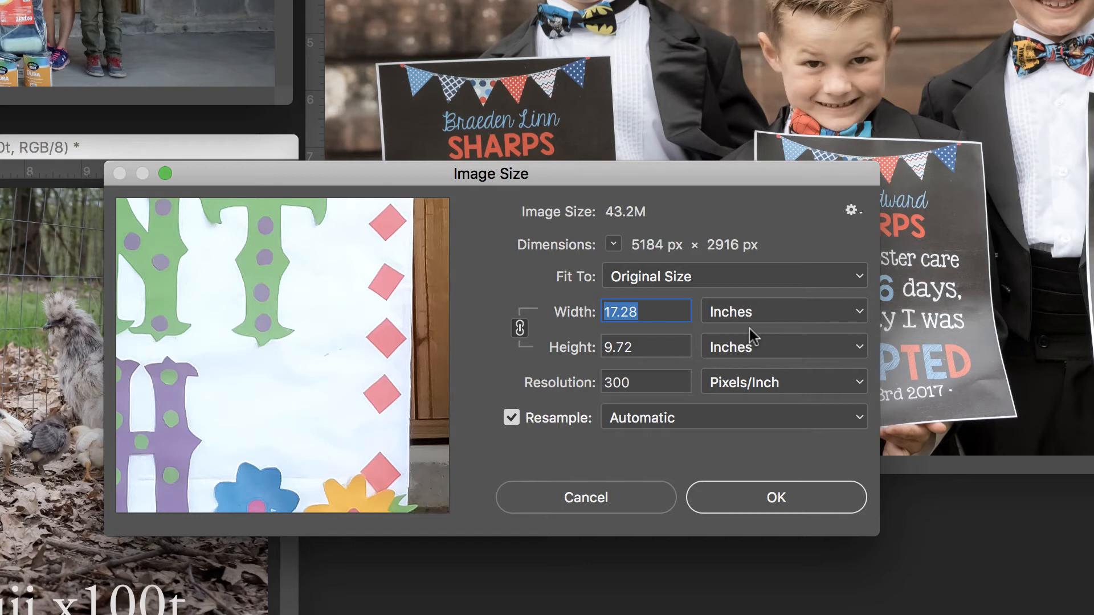
pyautogui.click(511, 417)
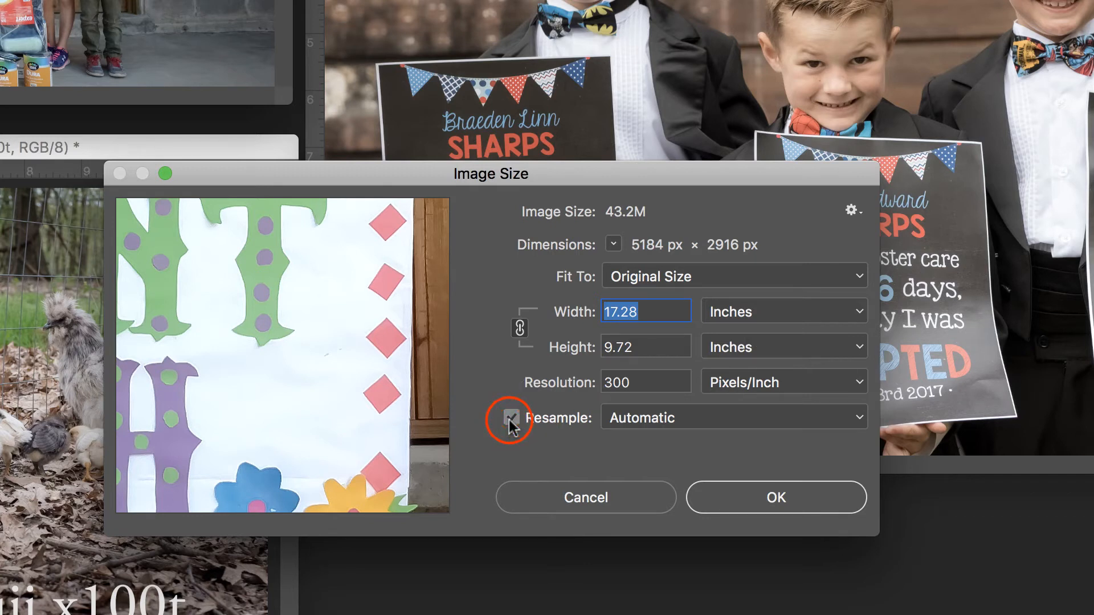
pyautogui.click(511, 418)
pyautogui.write('36')
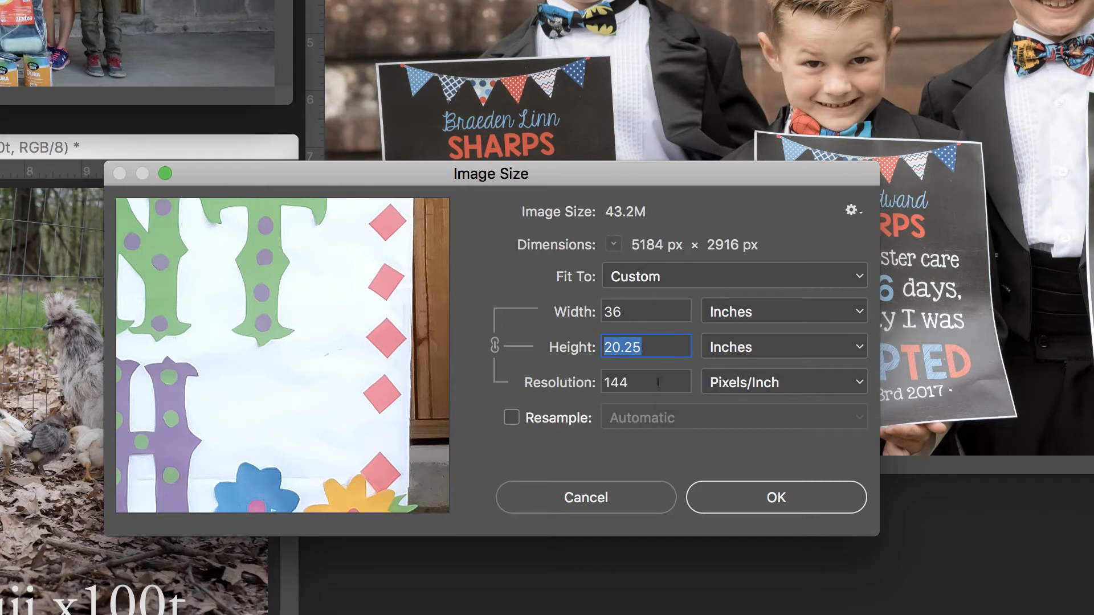
pyautogui.moveTo(645, 382)
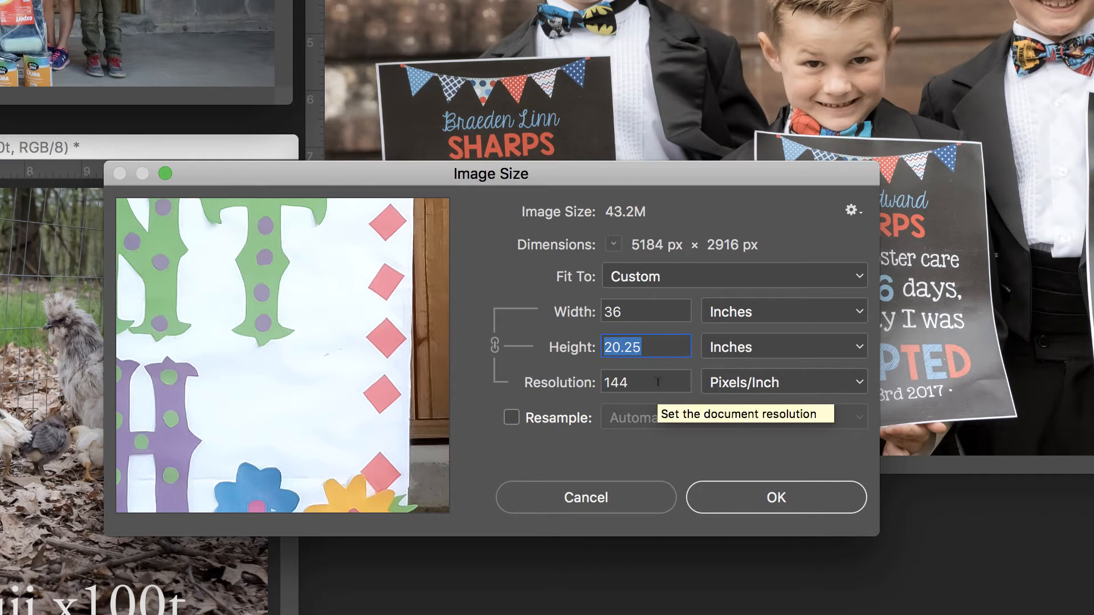
pyautogui.moveTo(645, 310)
pyautogui.write('2')
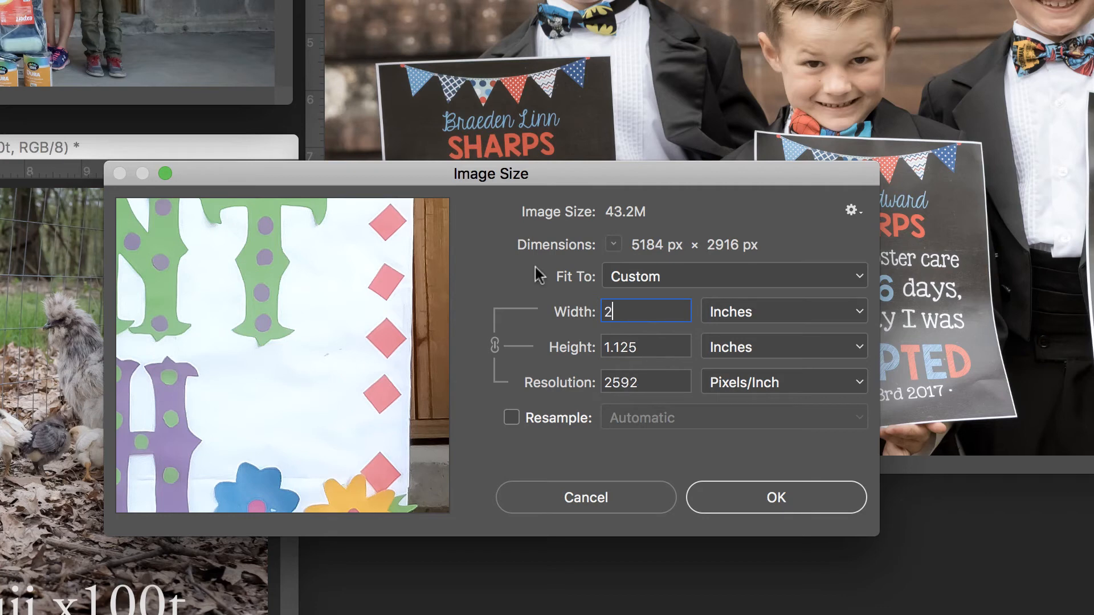
# Try widths 24 and 30 inches without resampling, watching height and resolution update.
pyautogui.write('4')
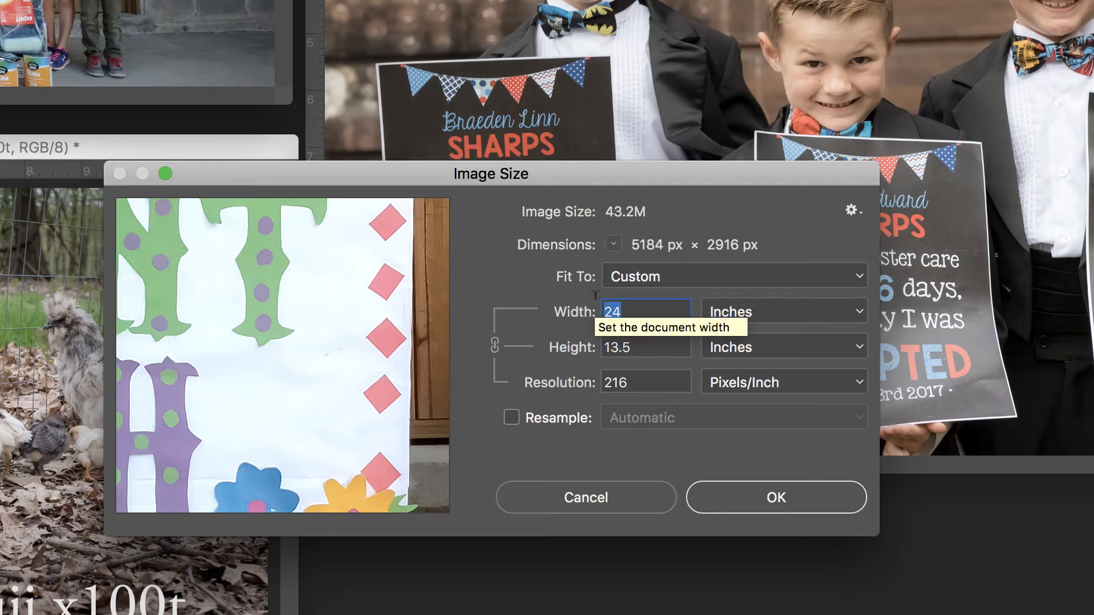
pyautogui.write('30')
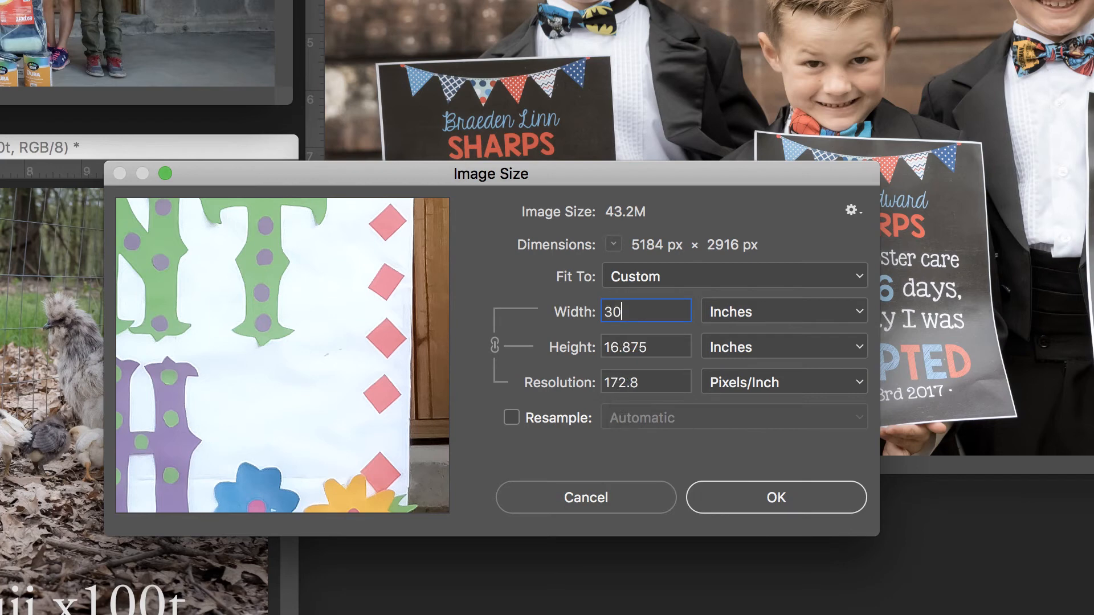
pyautogui.click(644, 347)
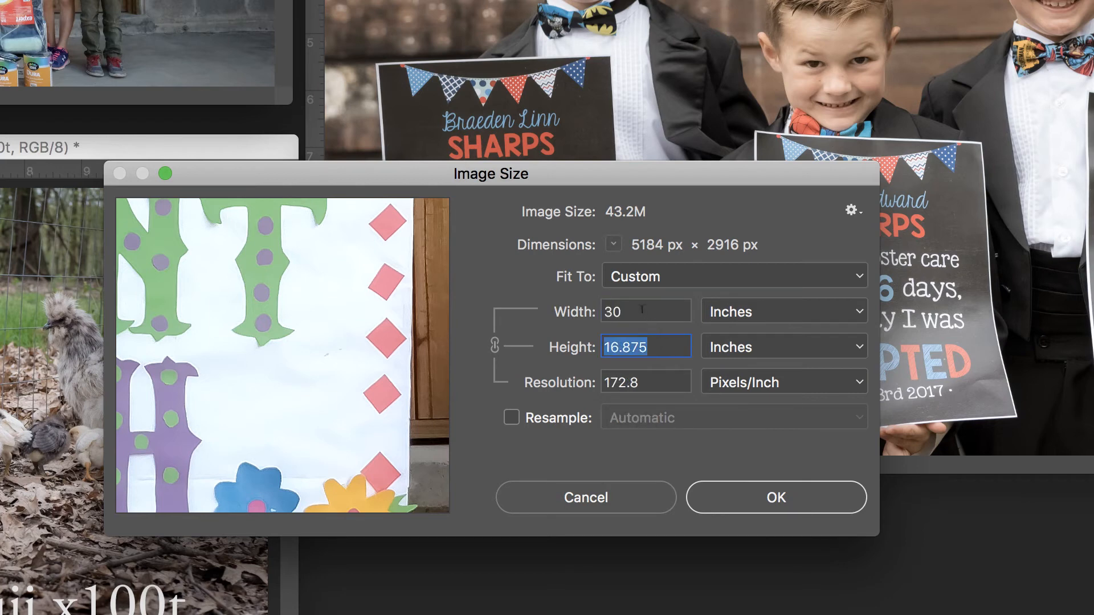
pyautogui.click(644, 311)
pyautogui.write('28')
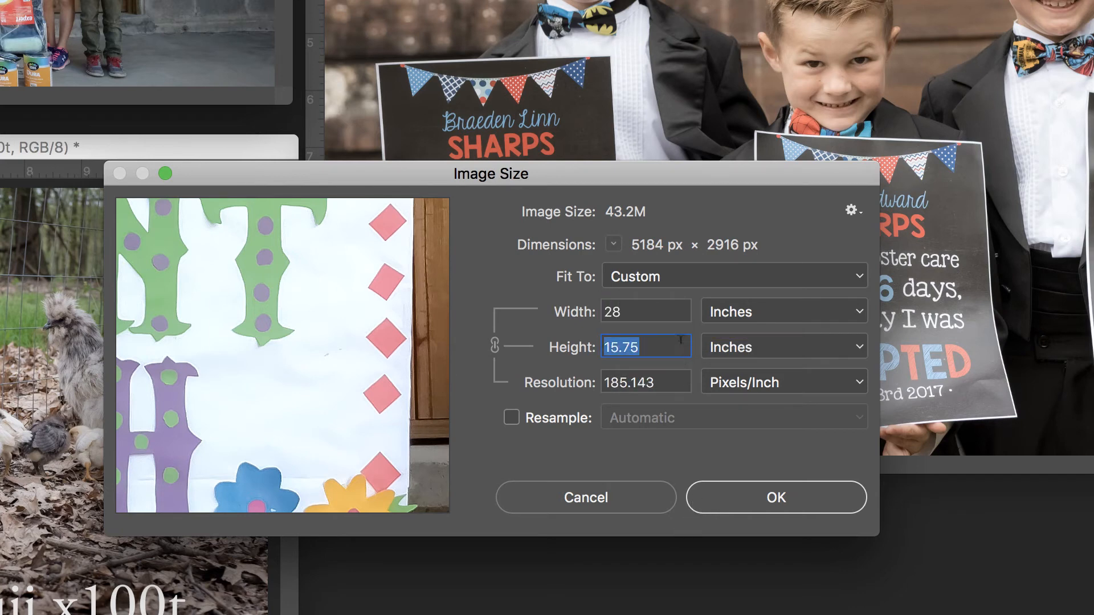
pyautogui.moveTo(644, 382)
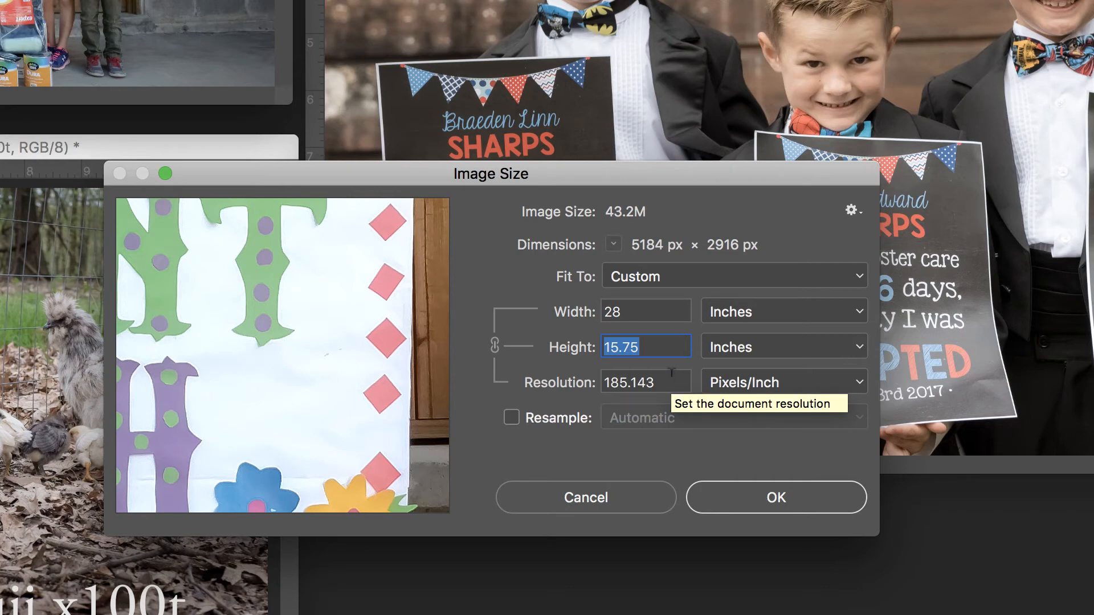
pyautogui.moveTo(688, 386)
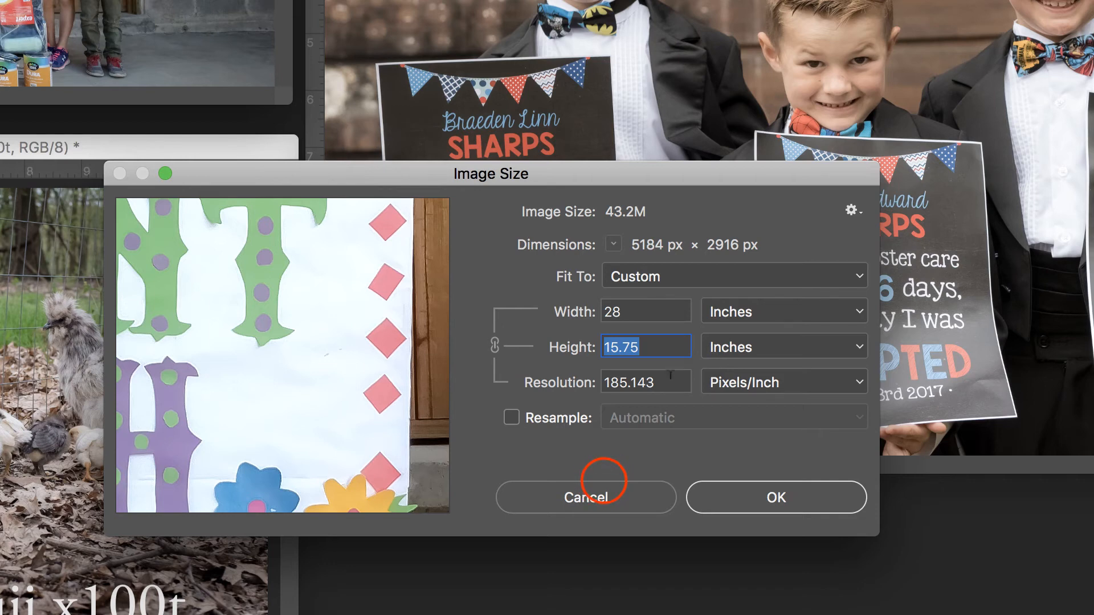
# Cancel the Motorola photo's resize settings.
pyautogui.click(585, 497)
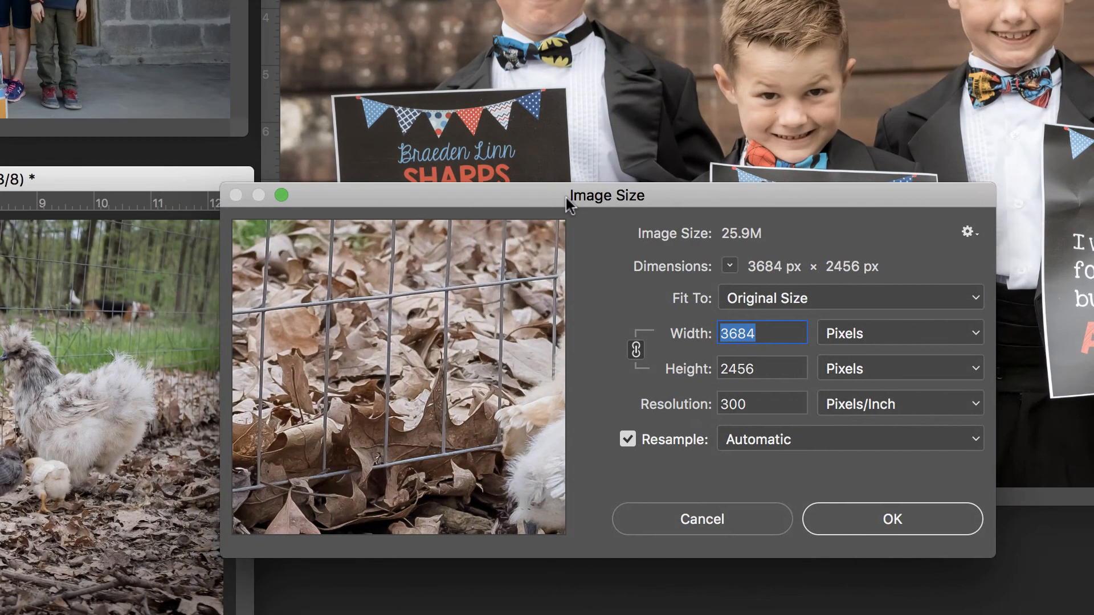
pyautogui.moveTo(558, 206)
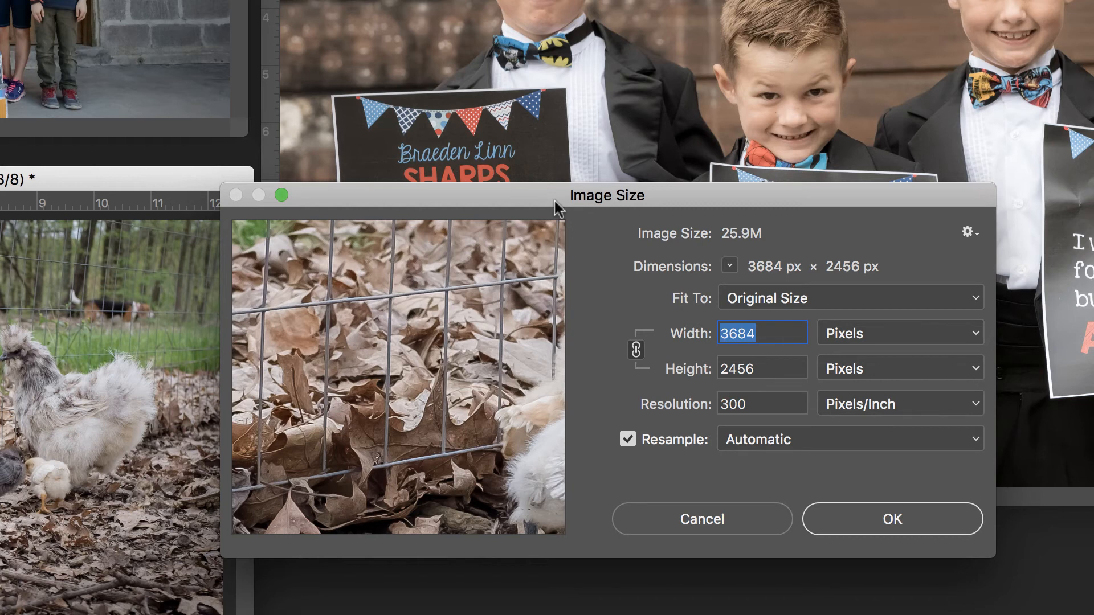
pyautogui.moveTo(598, 230)
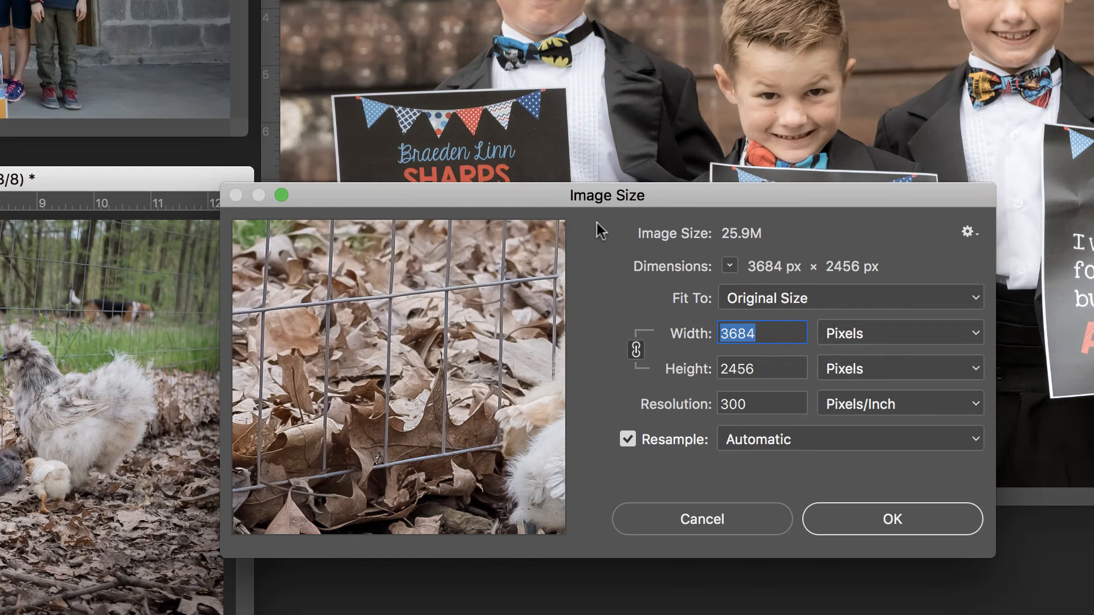
pyautogui.moveTo(615, 260)
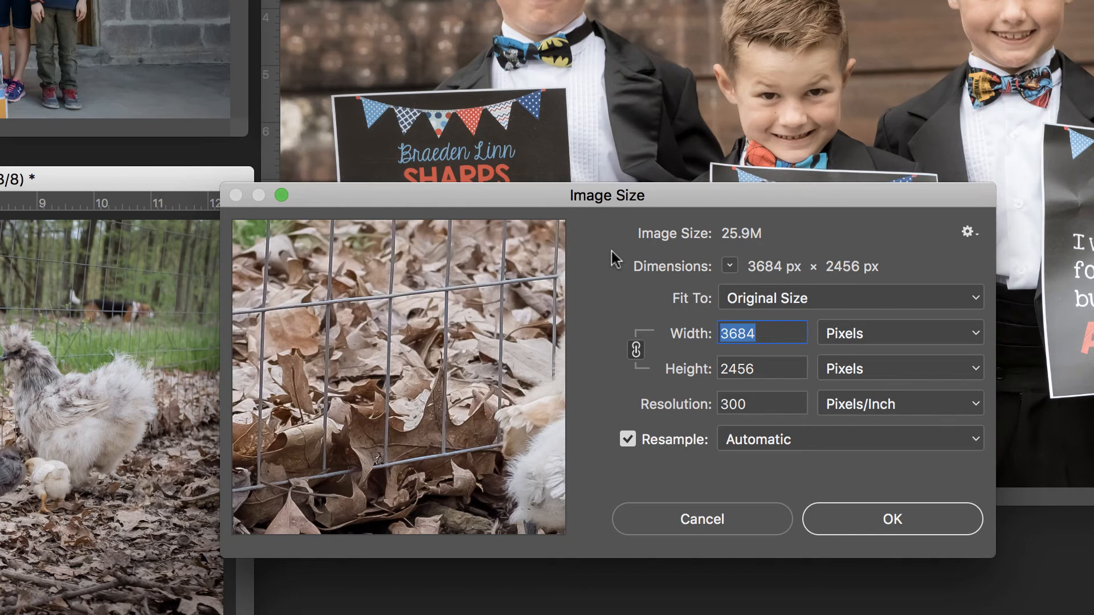
pyautogui.moveTo(629, 275)
pyautogui.write('24')
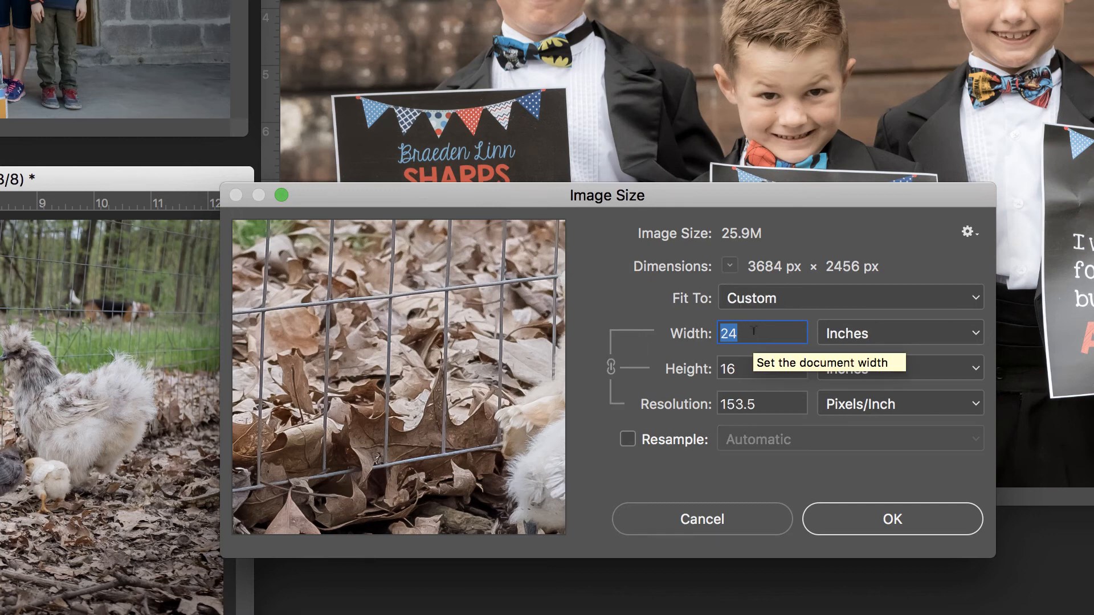
pyautogui.moveTo(763, 384)
pyautogui.write('20')
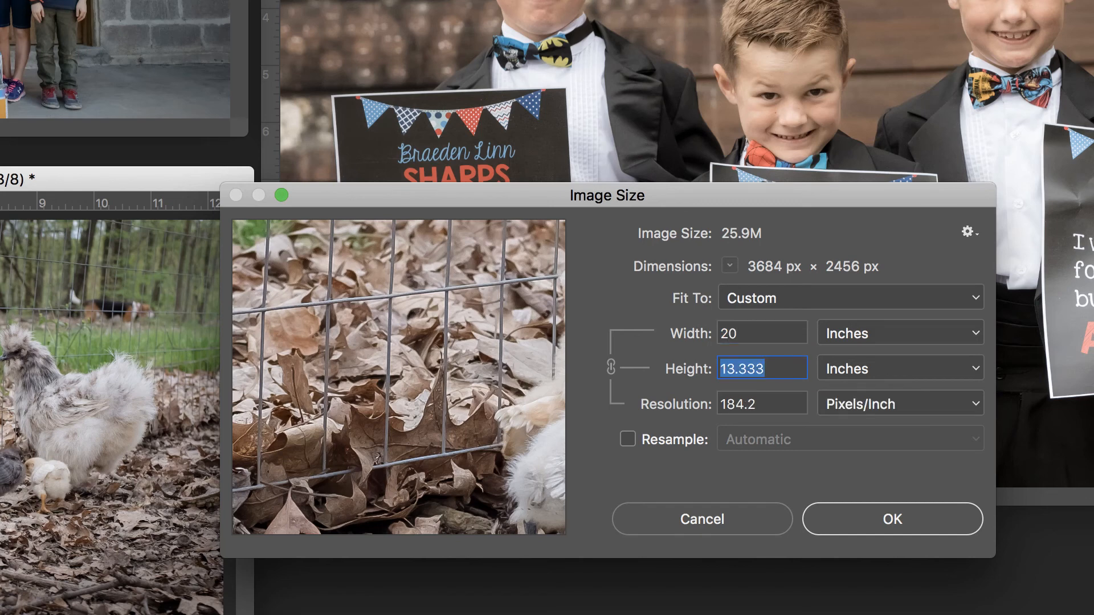
pyautogui.moveTo(763, 381)
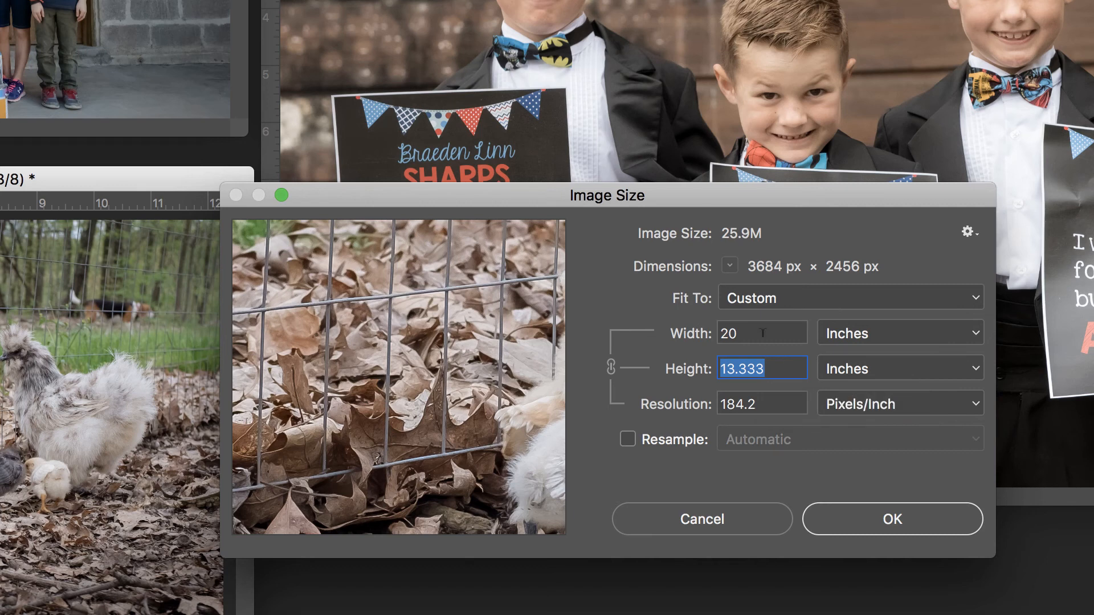
# Edit the Fuji photo's width toward 20 inches, 13.333 tall at 184.2 ppi.
pyautogui.click(760, 333)
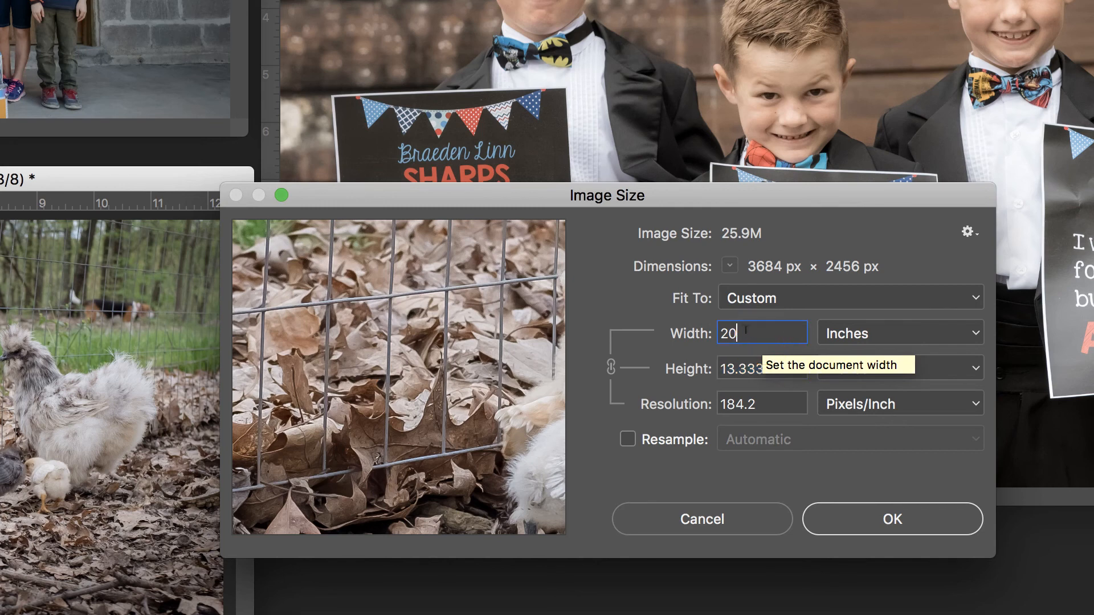
# Reset the Fuji photo to 12.281 by 8.187 inches at 300 ppi with Bicubic Smoother resampling on.
pyautogui.click(851, 297)
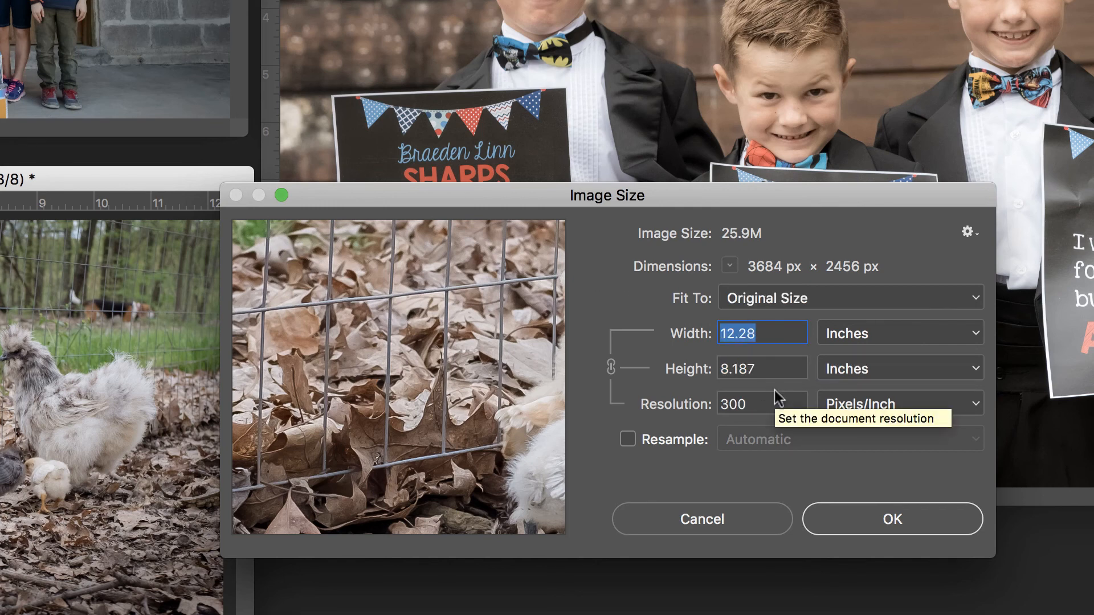
pyautogui.moveTo(620, 430)
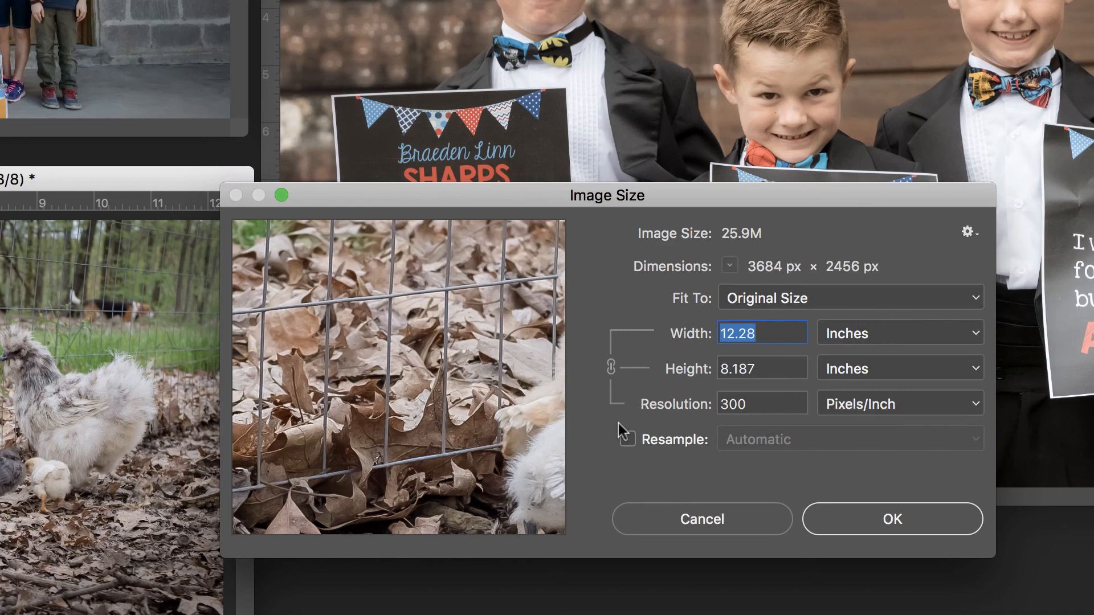
pyautogui.click(626, 438)
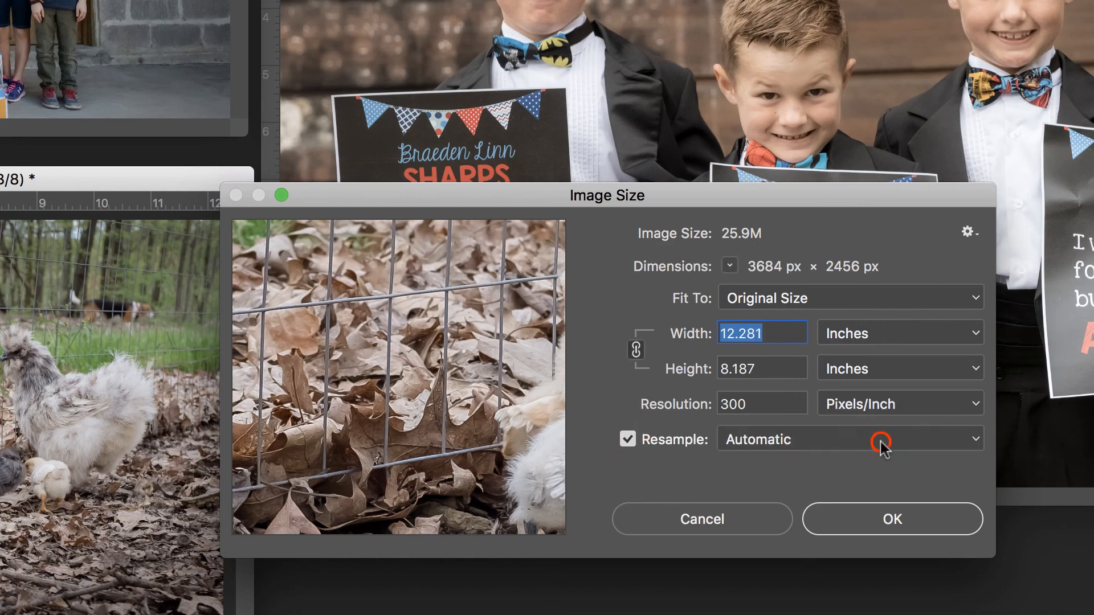
pyautogui.click(849, 439)
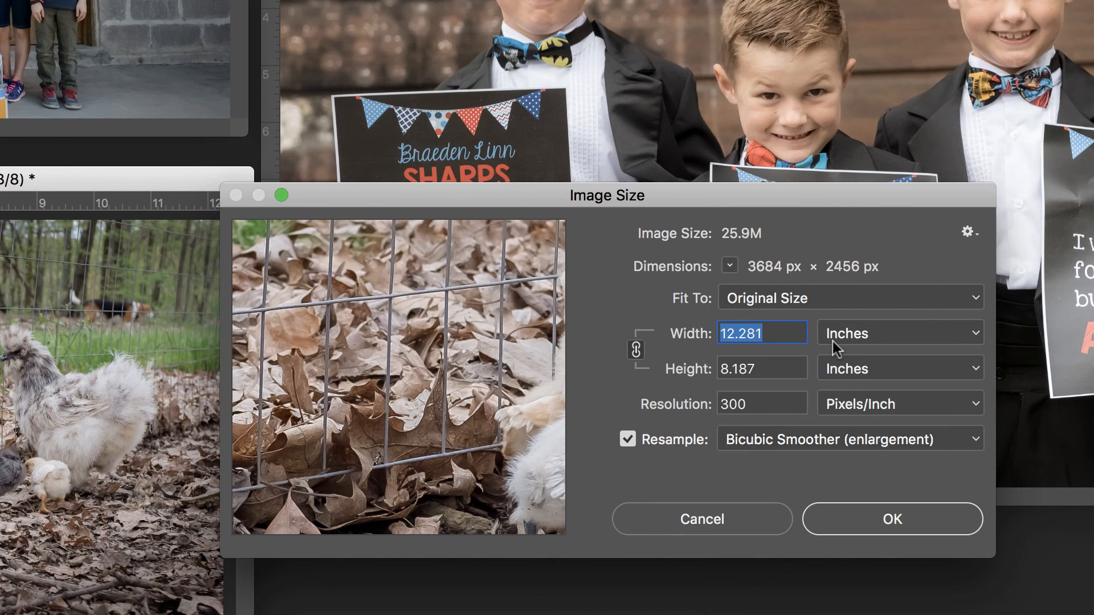